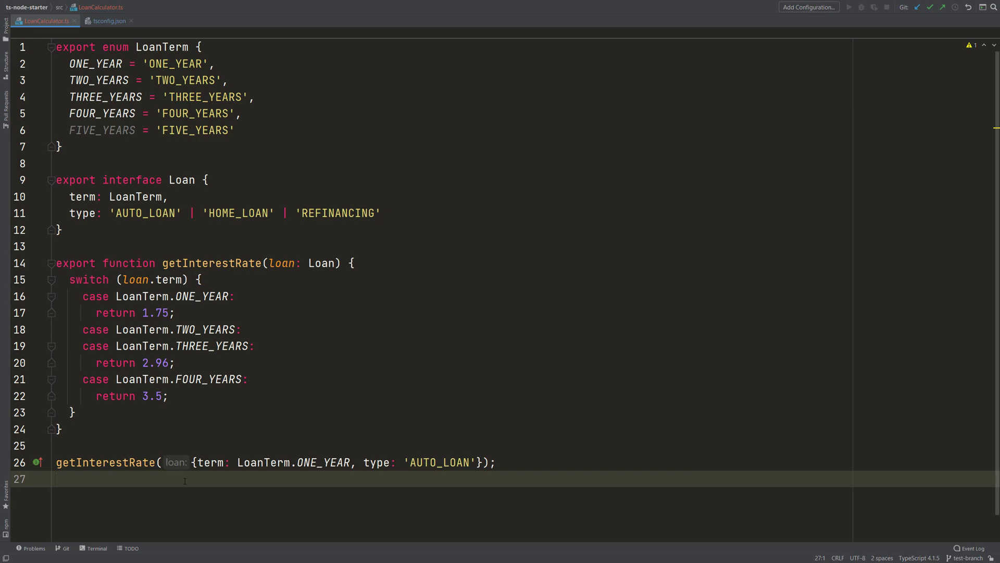
Review usages of getInterestRate, loan, term, type and LoanTerm, noting the unused FIVE_YEARS.
click(210, 263)
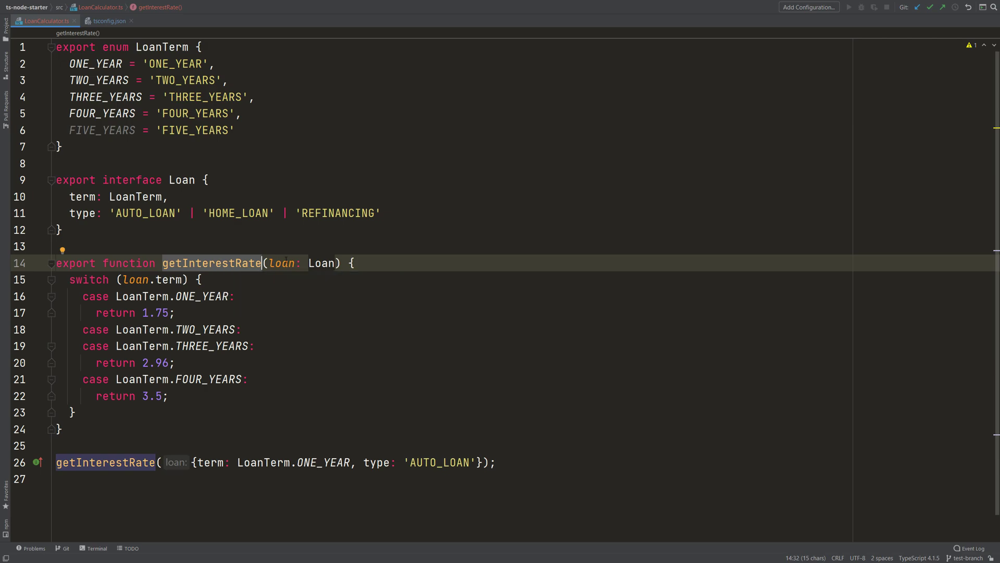
click(282, 262)
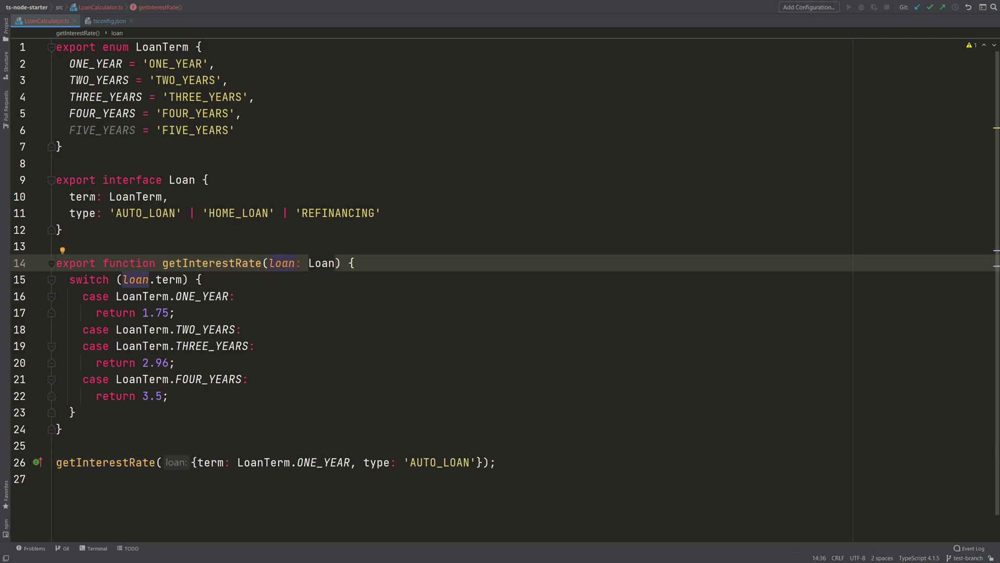
click(83, 196)
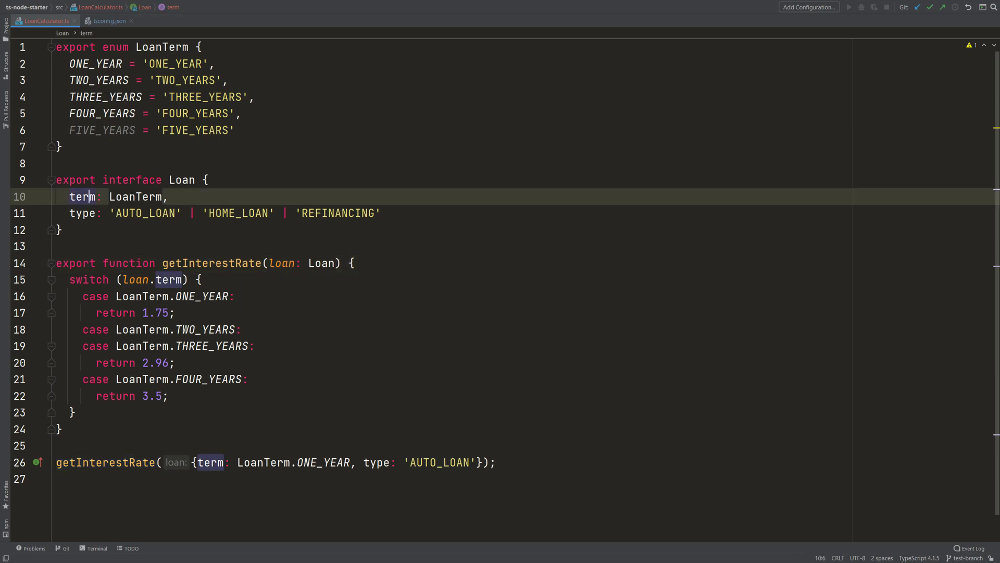
click(136, 197)
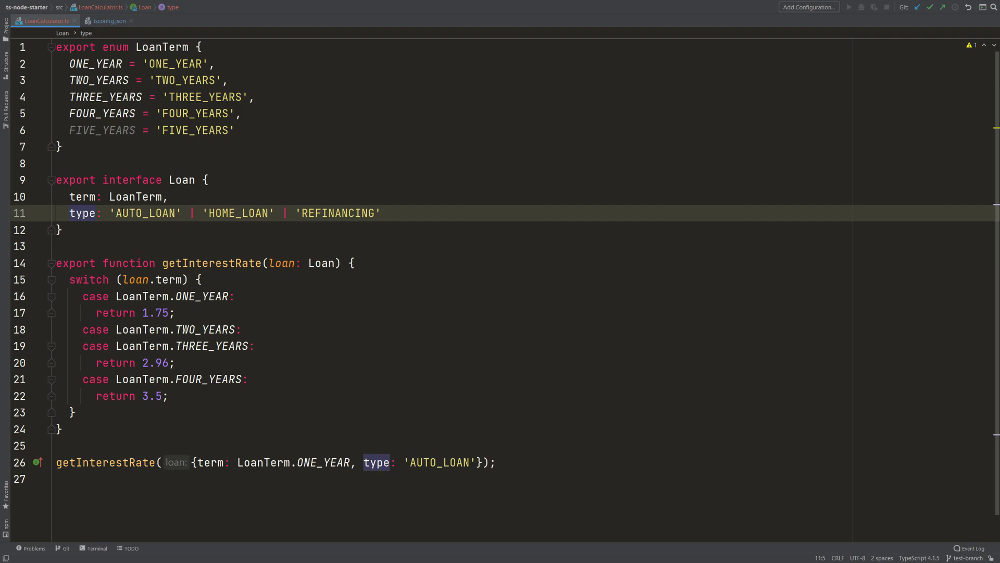
double_click(238, 212)
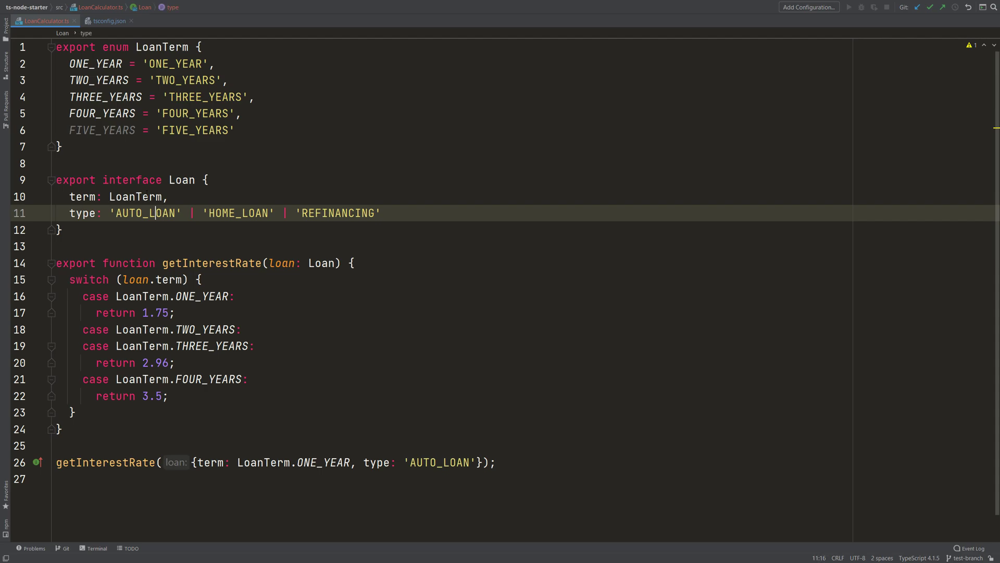
click(135, 196)
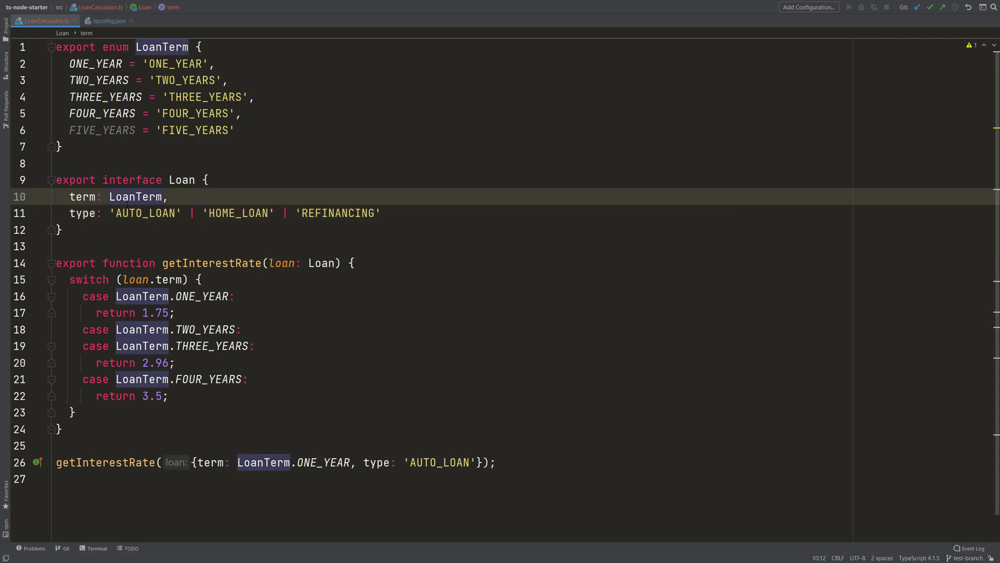
click(212, 262)
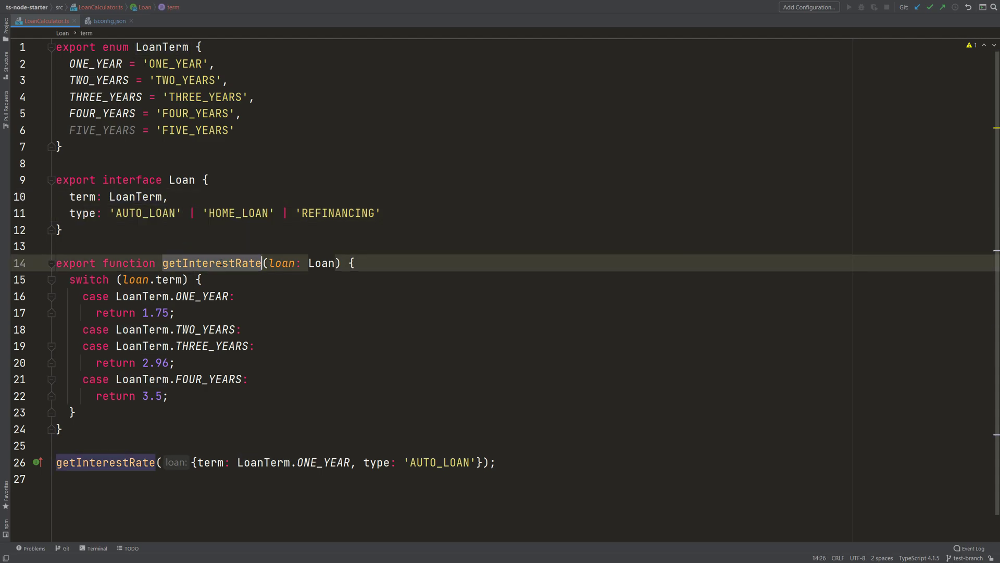
click(284, 262)
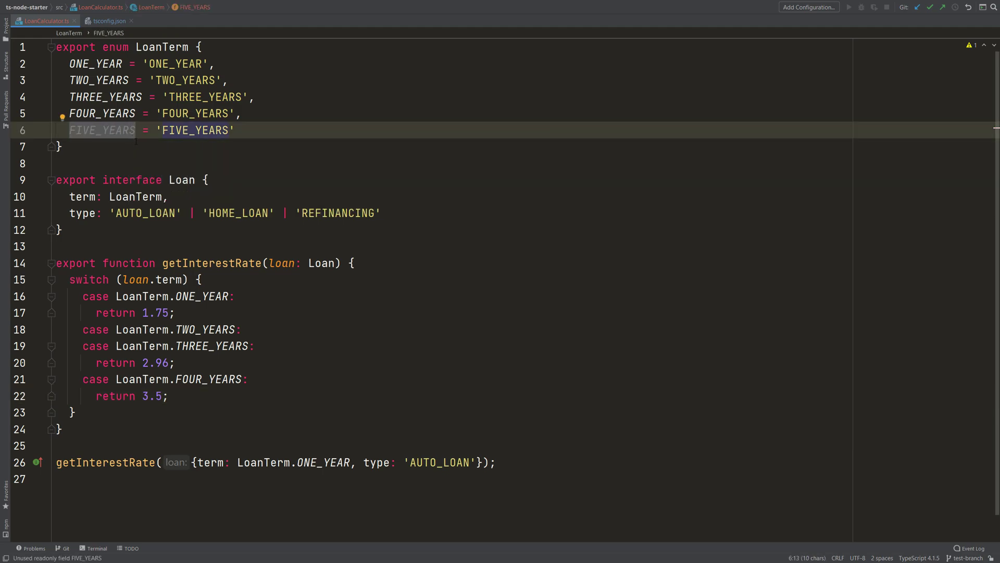
click(199, 279)
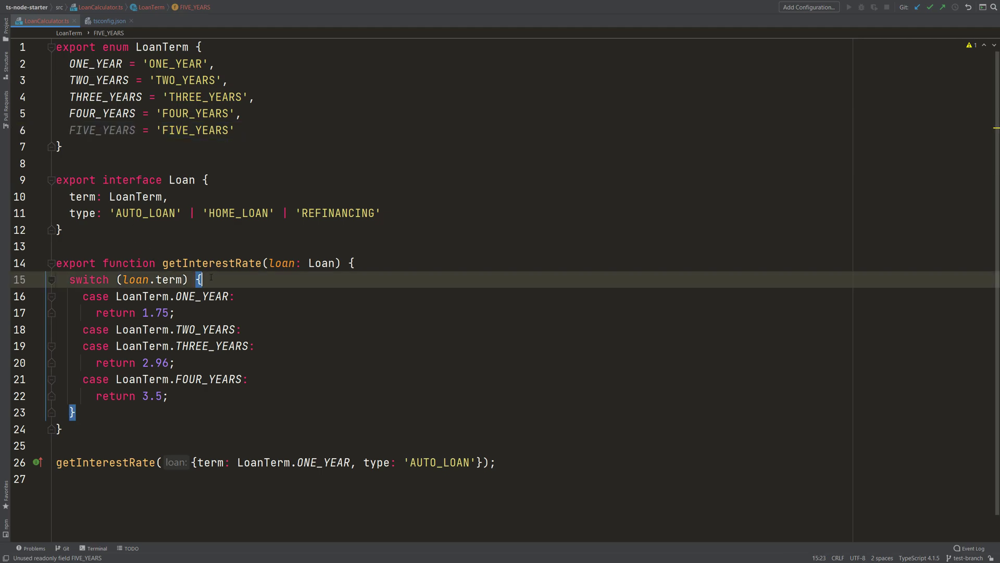
click(202, 279)
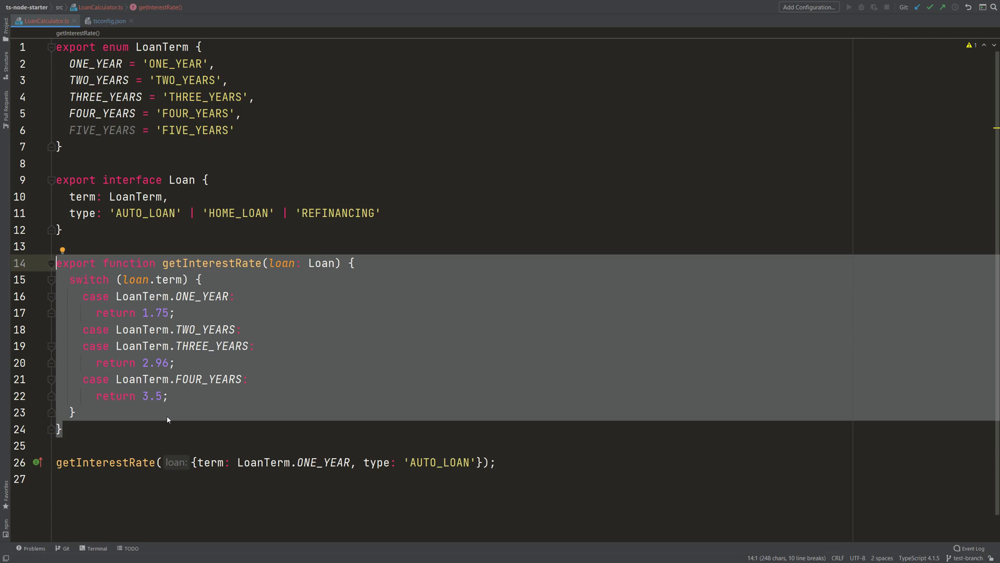
Add a ': number' return type after getInterestRate's parameter list.
click(342, 263)
text(: )
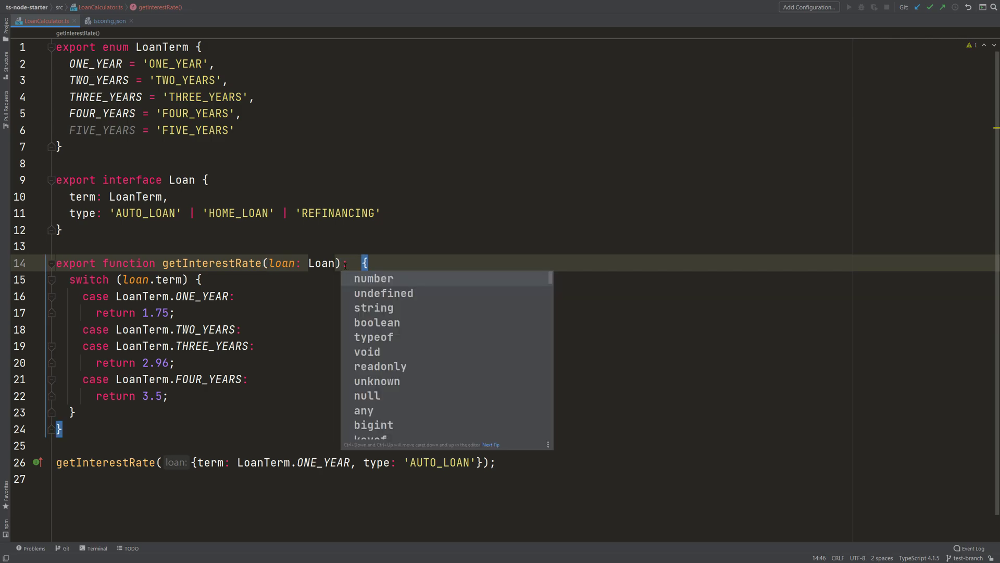
click(373, 278)
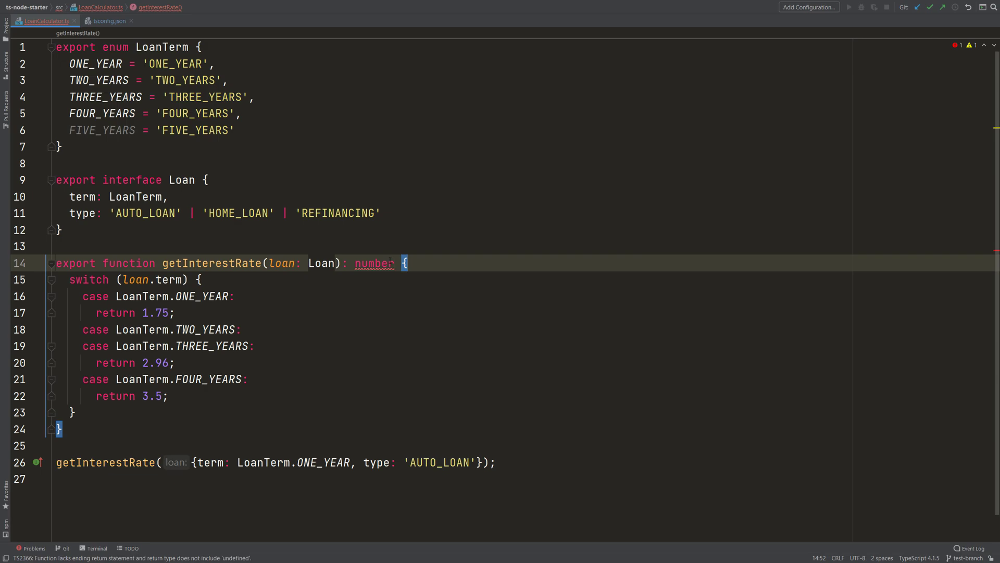
click(200, 279)
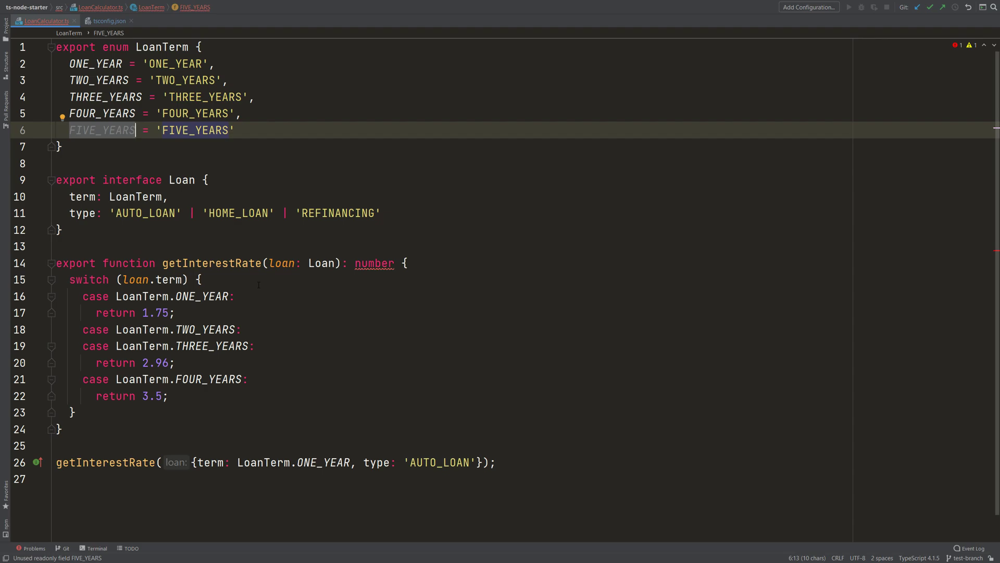
click(168, 395)
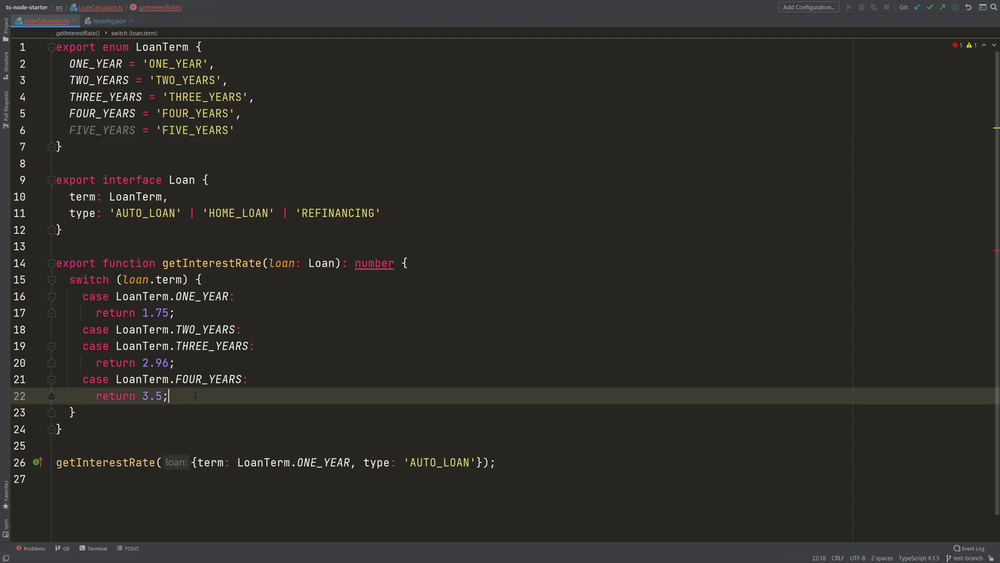
text(default:)
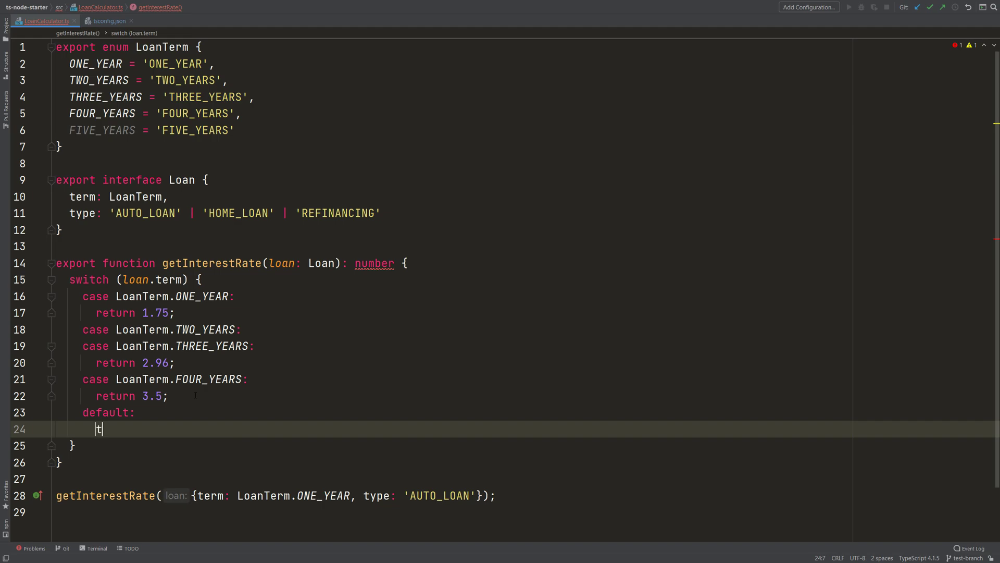
text(hrow new Error(`Invalid term "$)
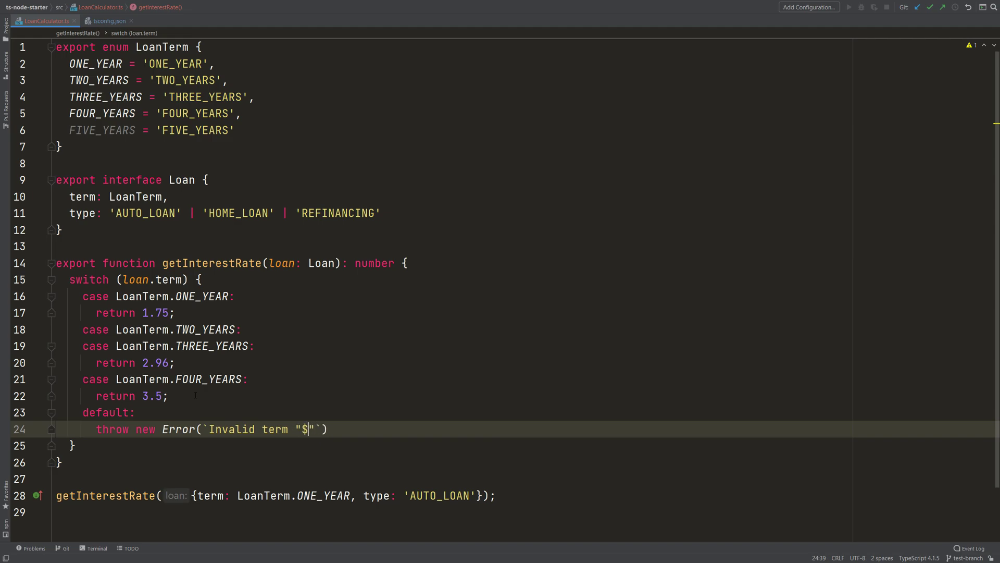
text({loa)
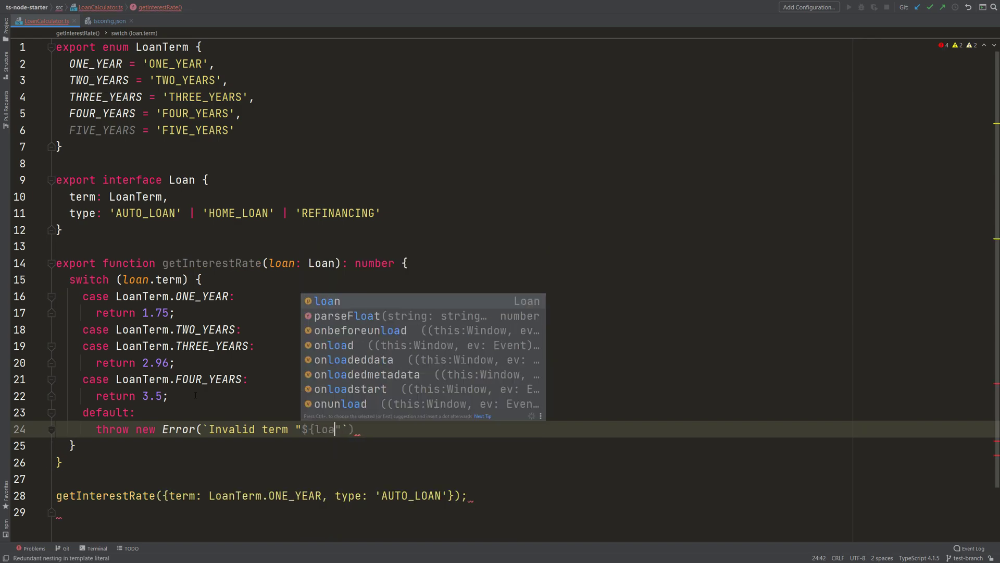
text(n.term)
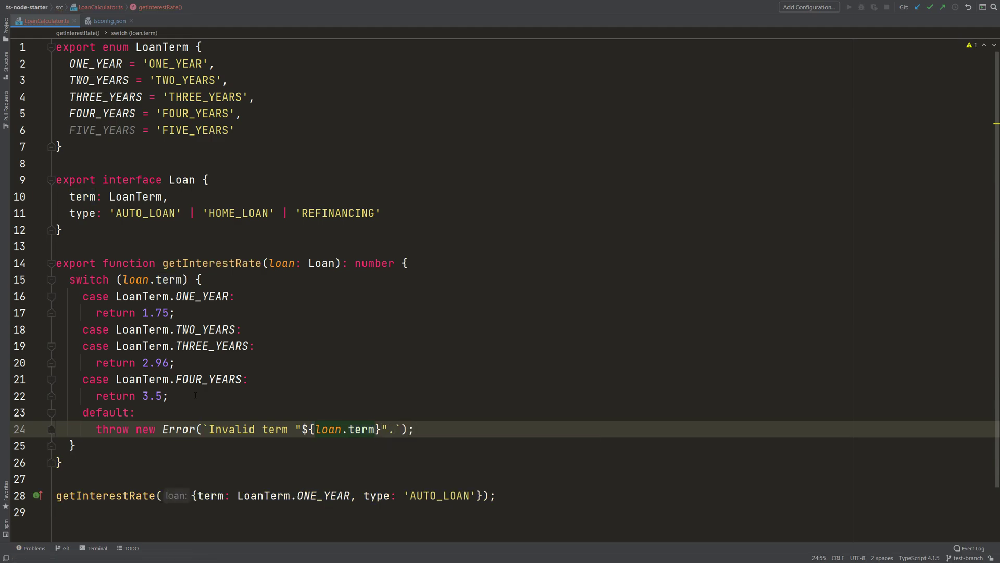
click(415, 429)
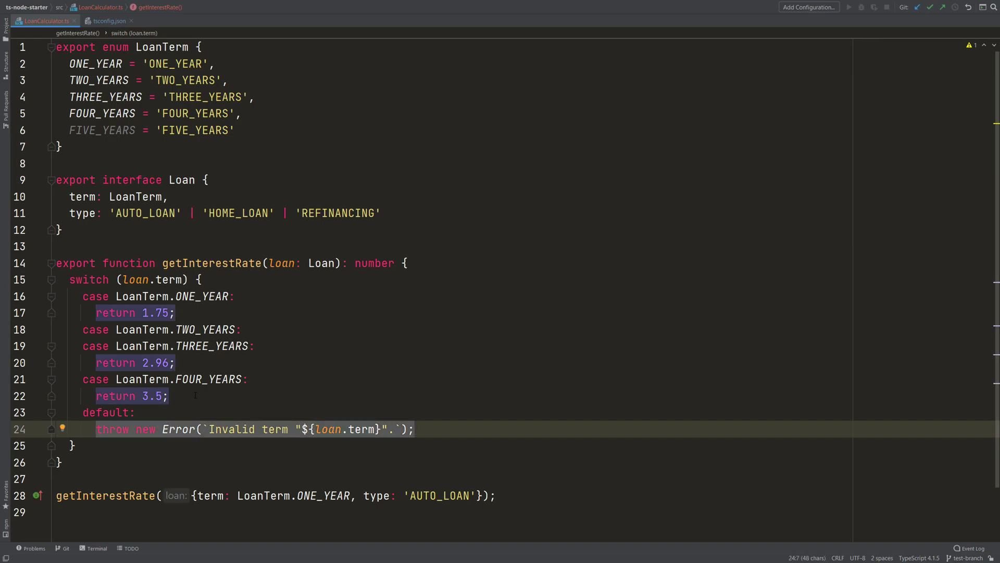
text(return 5)
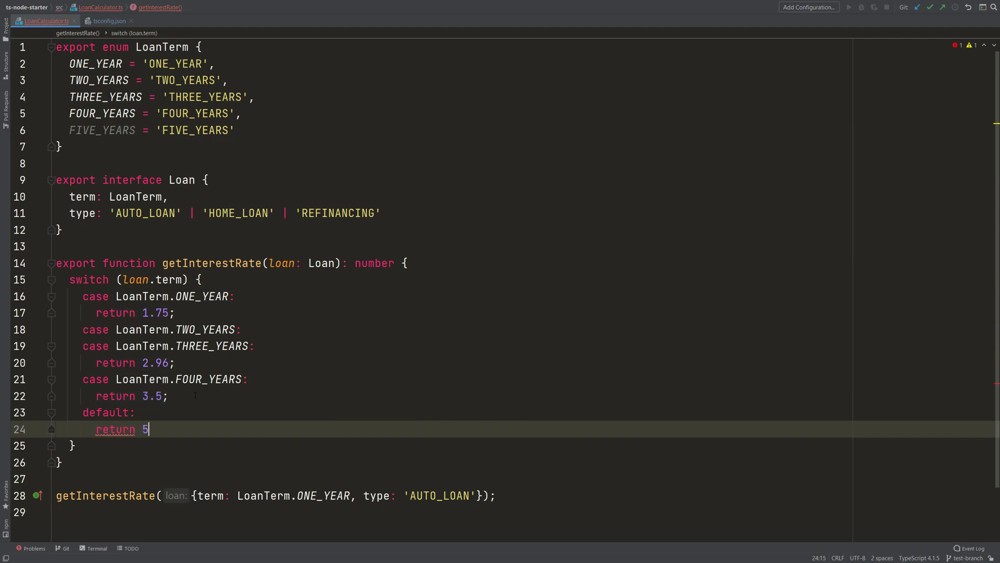
text(;)
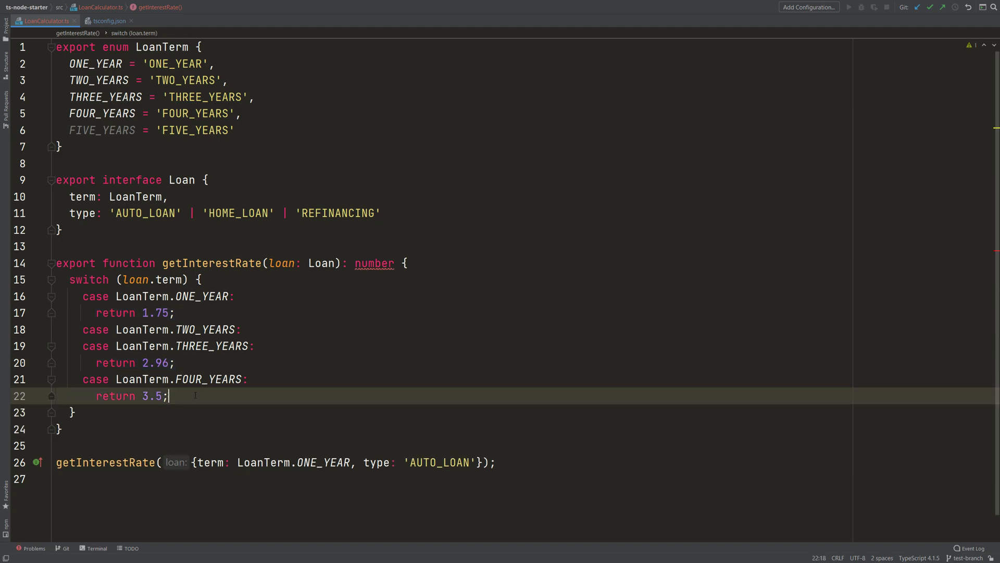
Remove the partial return after the switch and add a blank line after 'return 3.5;'.
text(return)
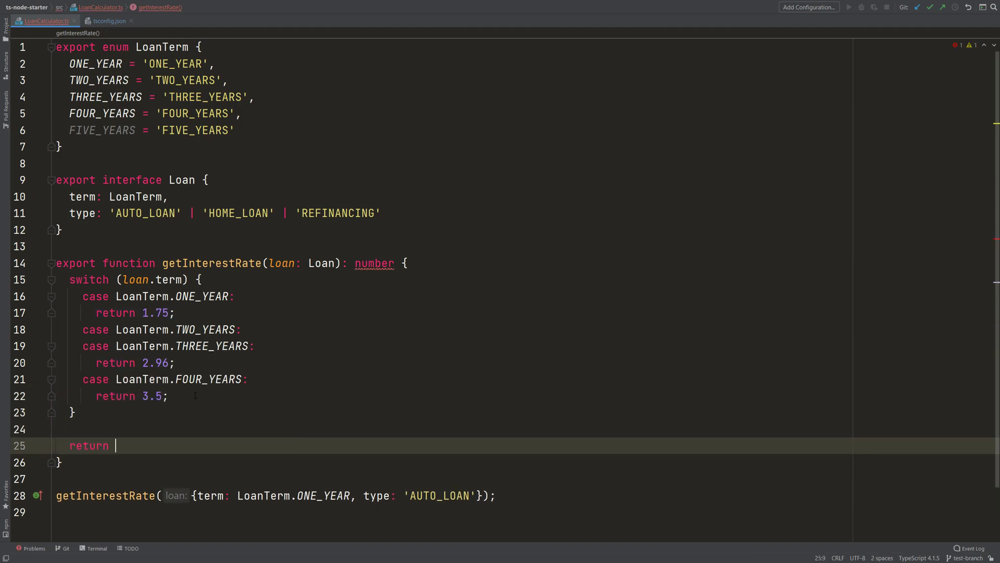
text(5)
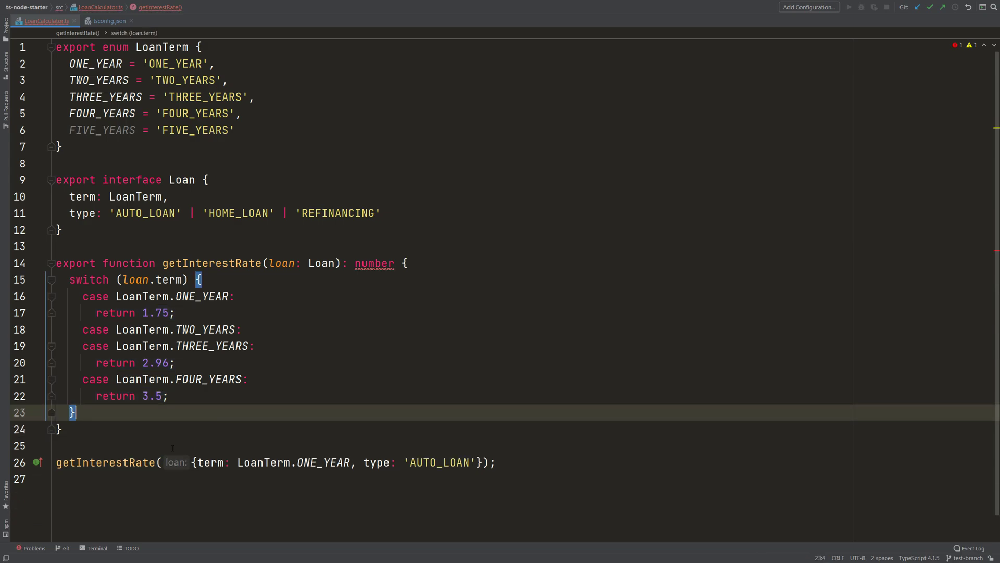
key(enter)
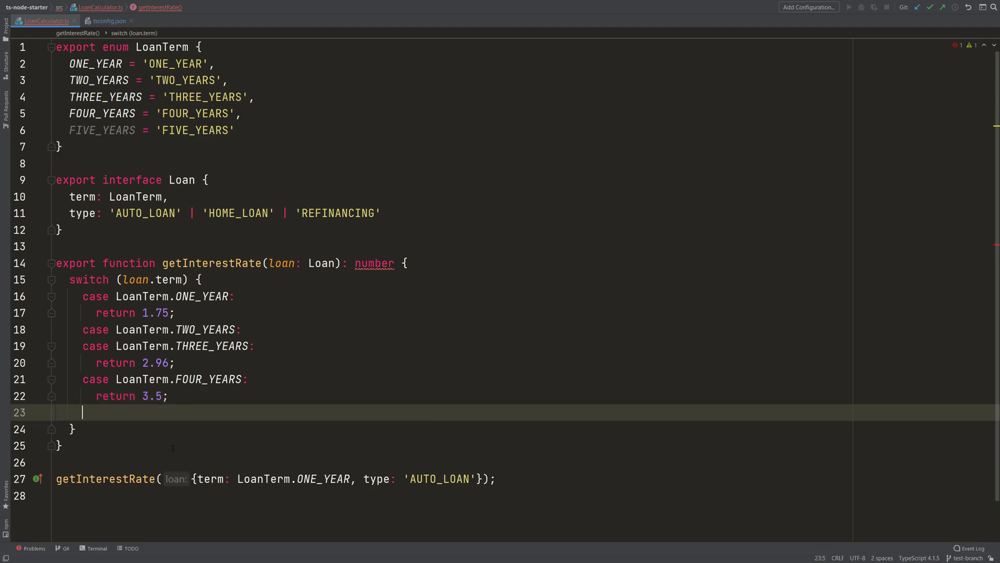
Add 'case LoanTerm.FIVE_YEARS: return 5;' to the switch and drop ': number'.
text(case)
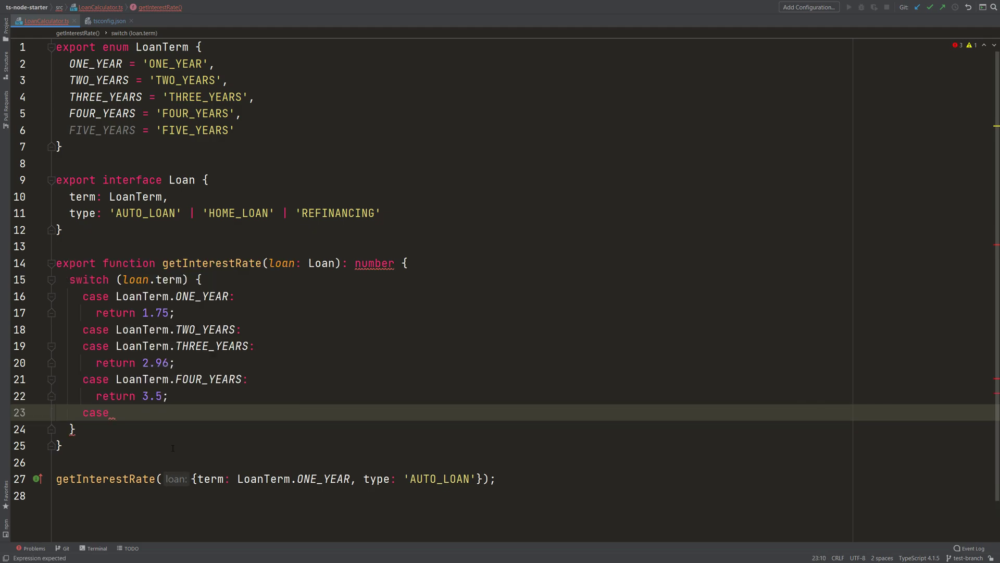
text(LOa)
text(return 5)
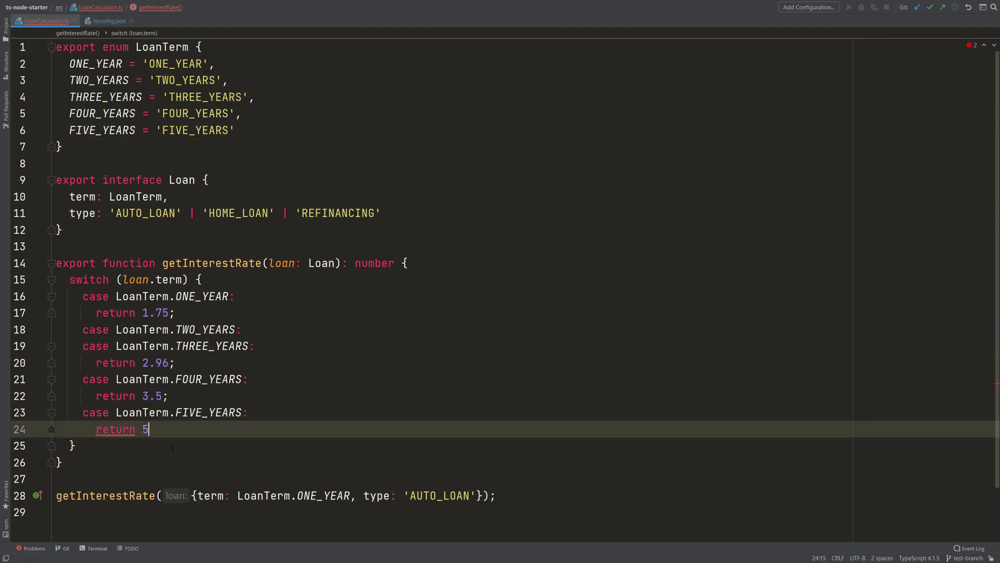
text(;)
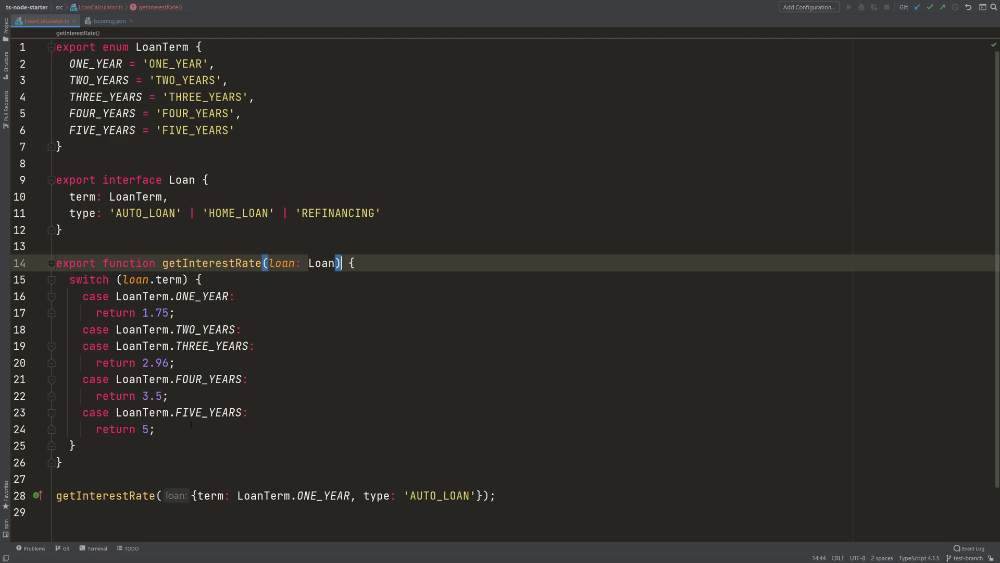
Delete the 'case LoanTerm.FIVE_YEARS: return 5;' lines from the switch.
click(153, 429)
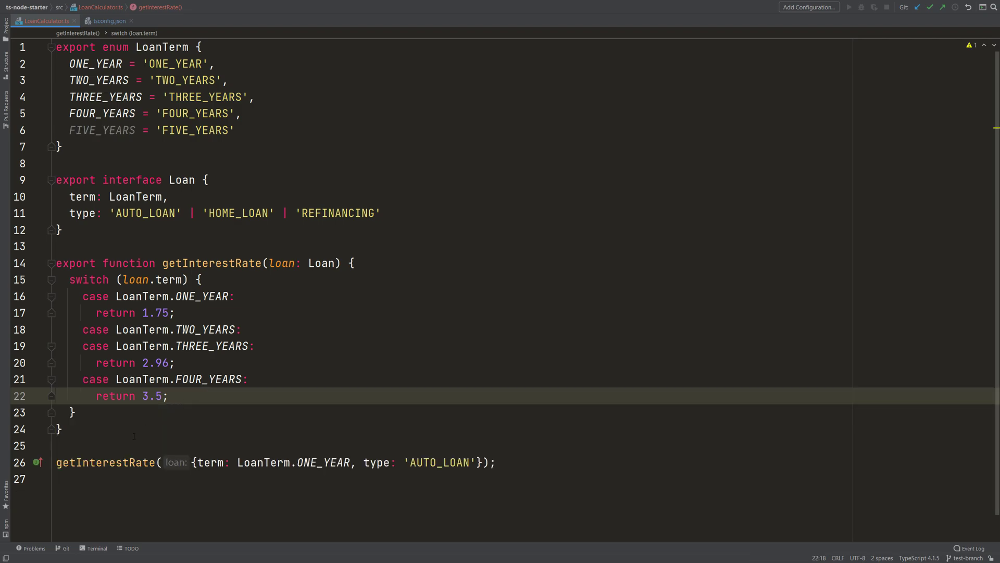
click(59, 429)
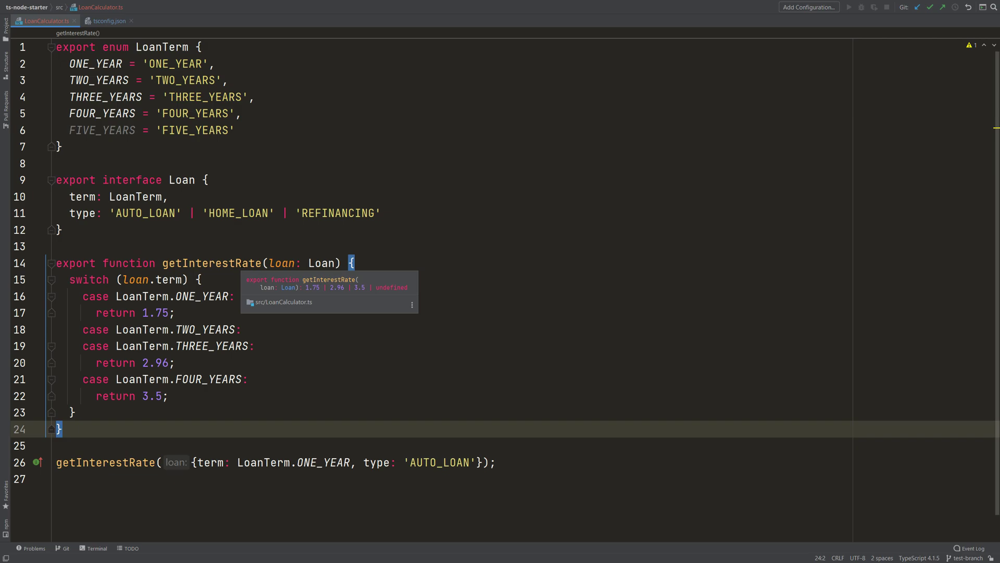
mouse_move(308, 292)
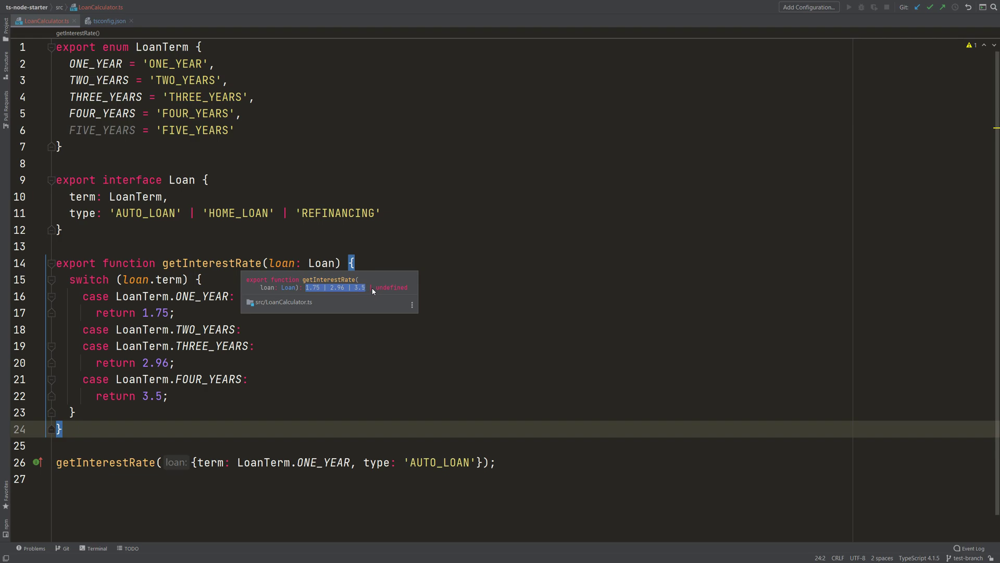
mouse_move(391, 287)
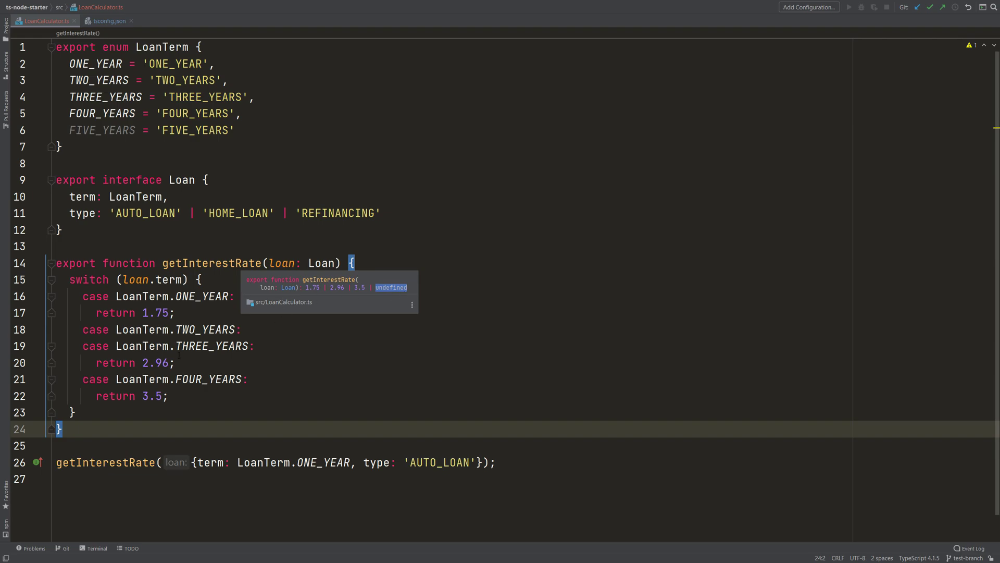
mouse_move(381, 290)
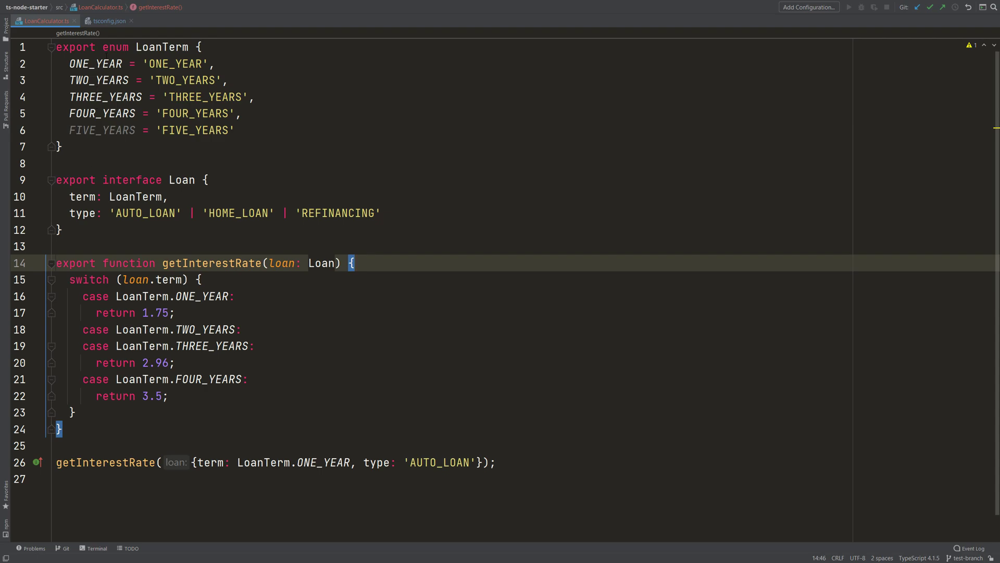
Check the inferred return type 1.75 | 2.96 | 3.5 | undefined, then switch to tsconfig.json.
click(107, 20)
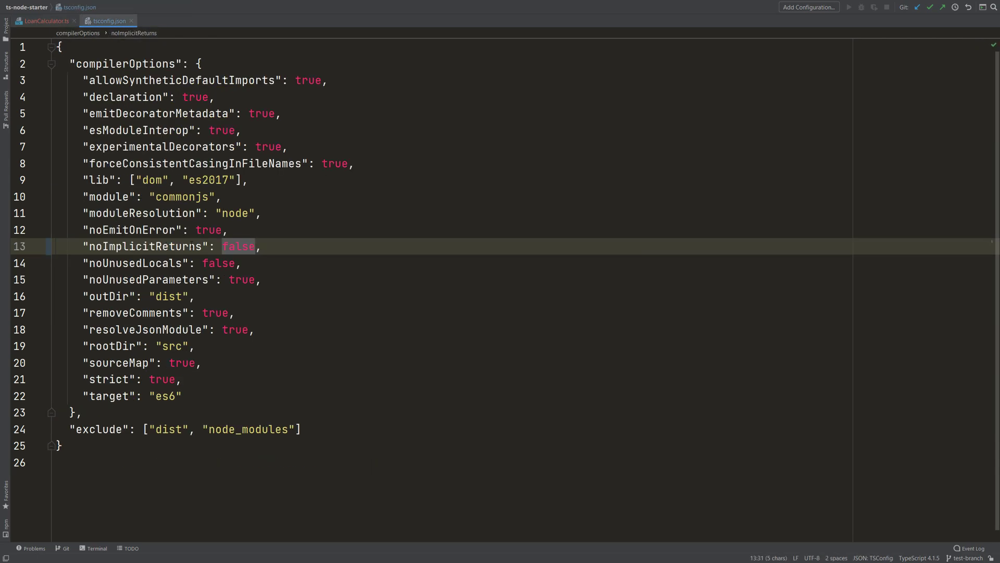
Change noImplicitReturns from false to true and go back to LoanCalculator.ts.
text(true)
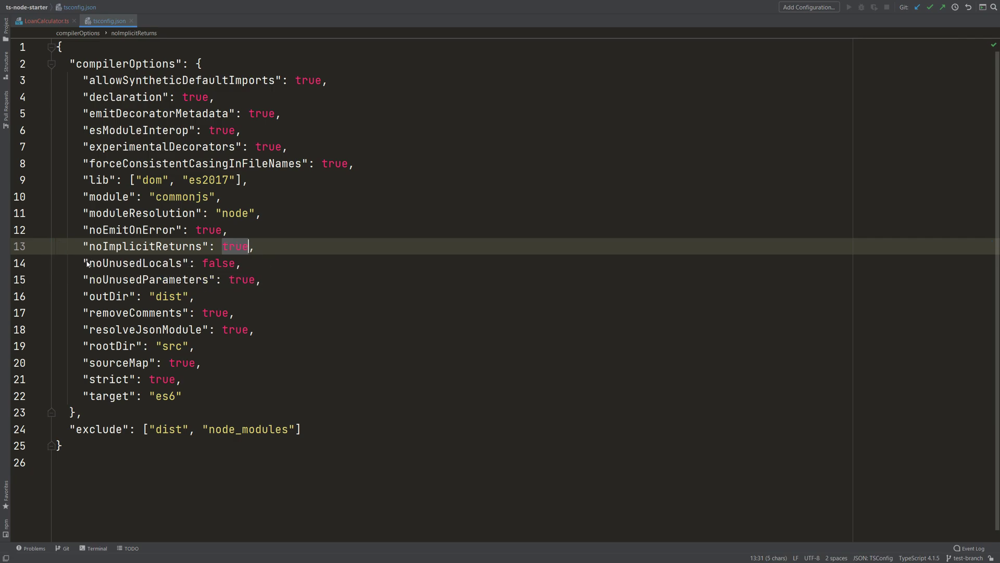
click(287, 244)
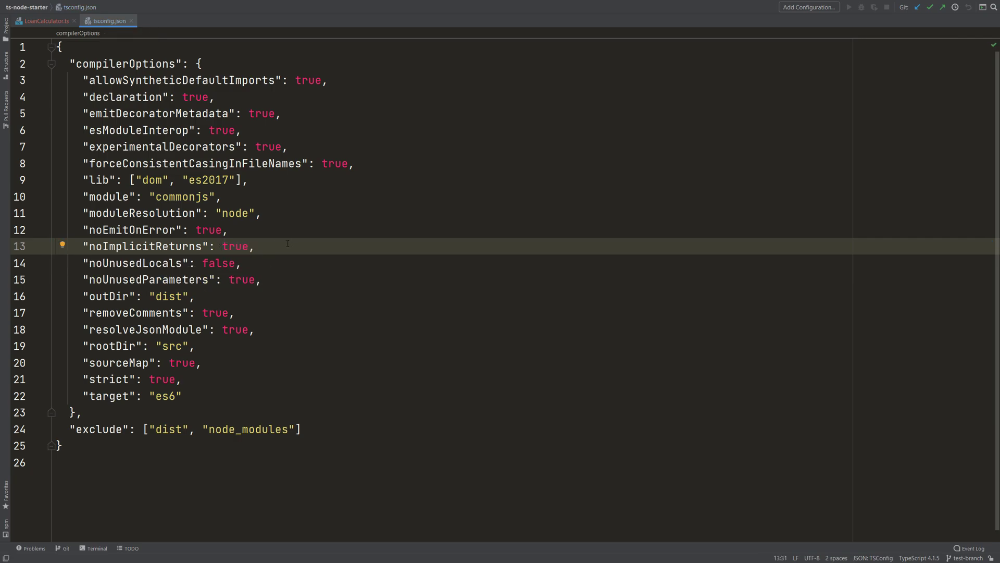
double_click(147, 246)
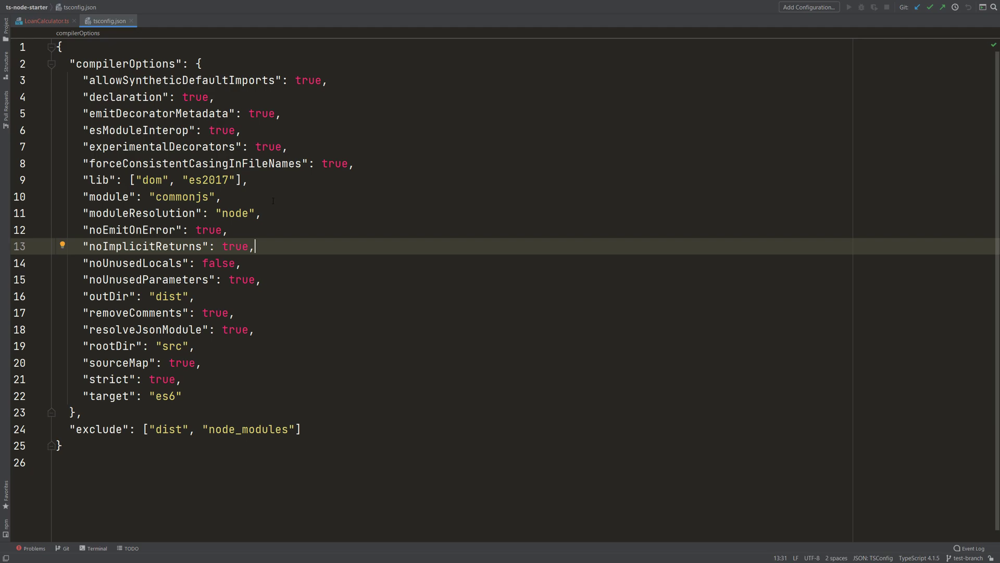
click(42, 21)
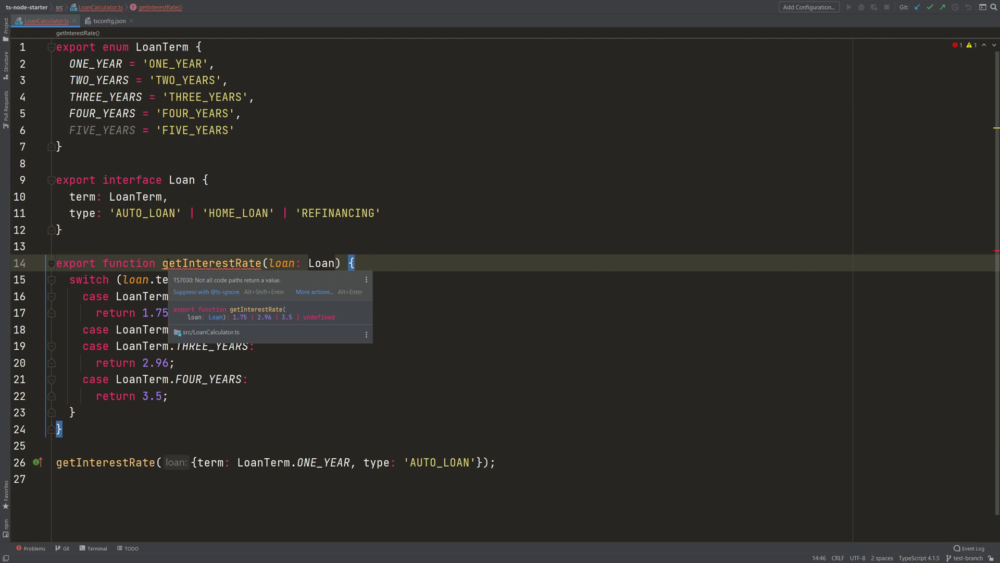
mouse_move(237, 318)
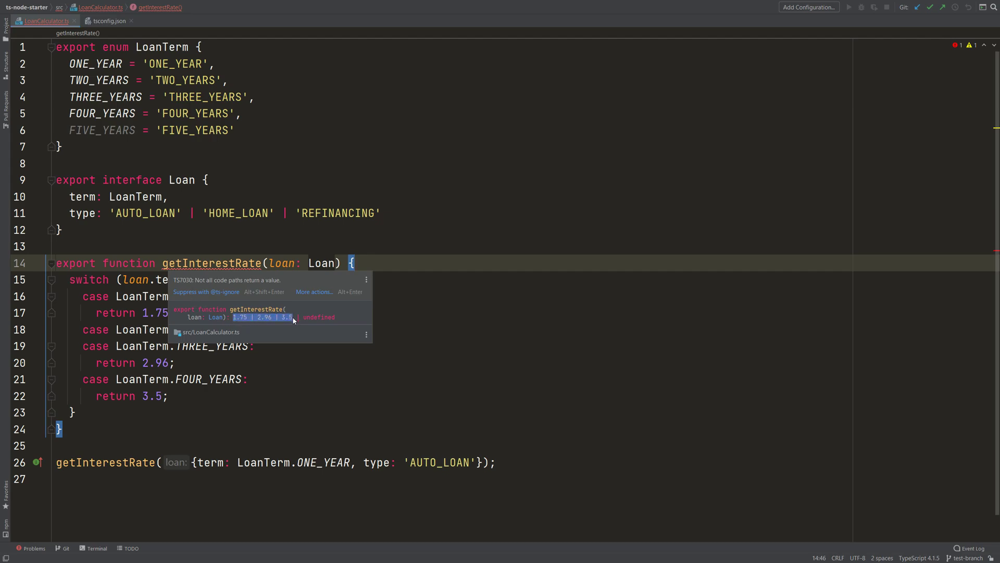
mouse_move(303, 321)
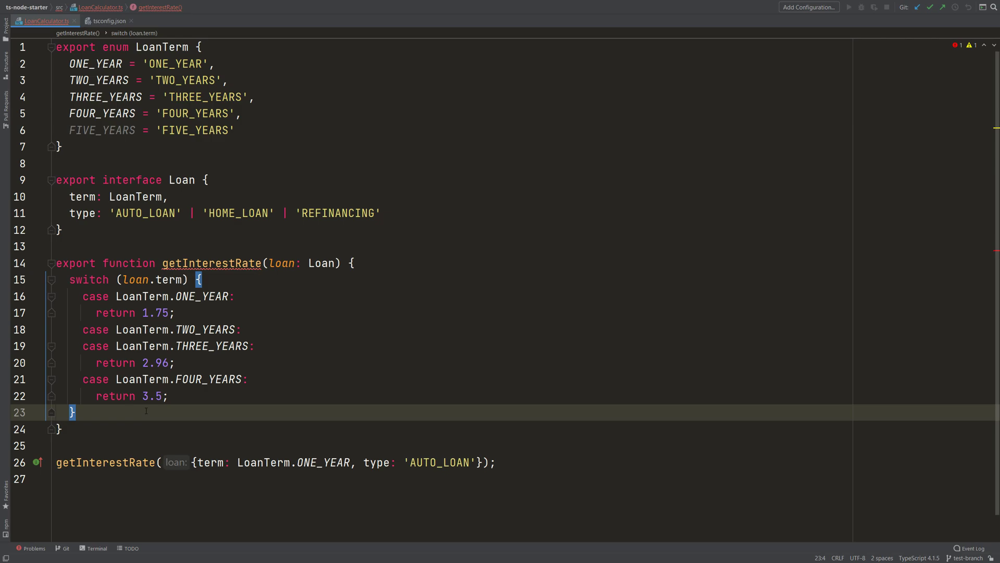
Type 'return undefined;' on a new line after the switch's closing brace.
text(return undefined;)
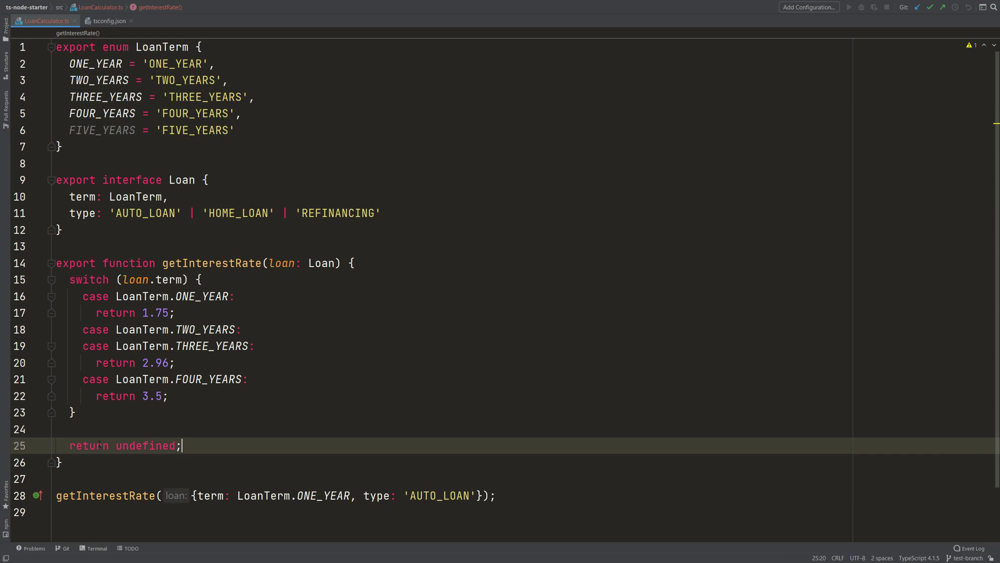
Add ': number', remove the trailing return undefined, and add a FOUR_YEARS case returning 3.5.
double_click(145, 445)
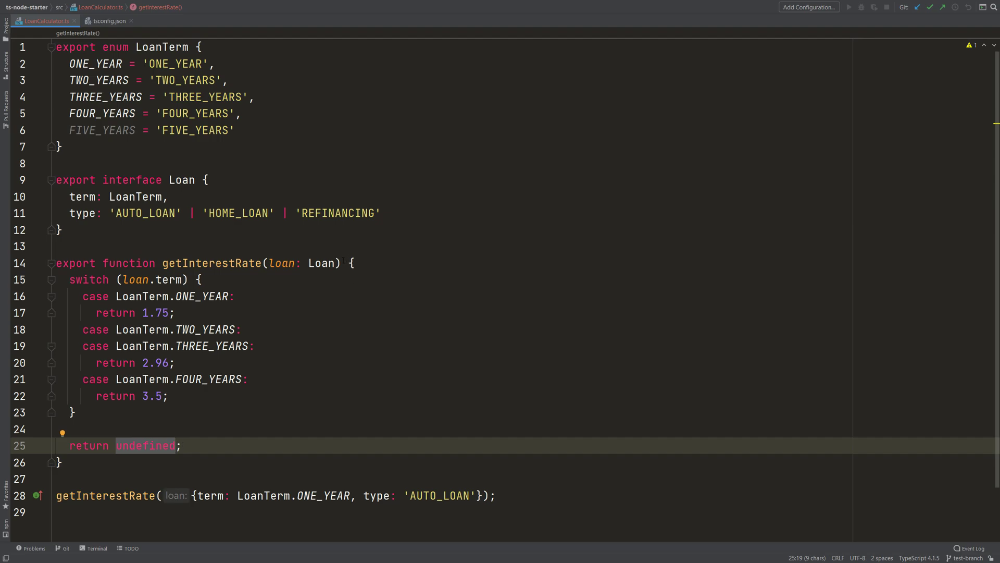
text(: number)
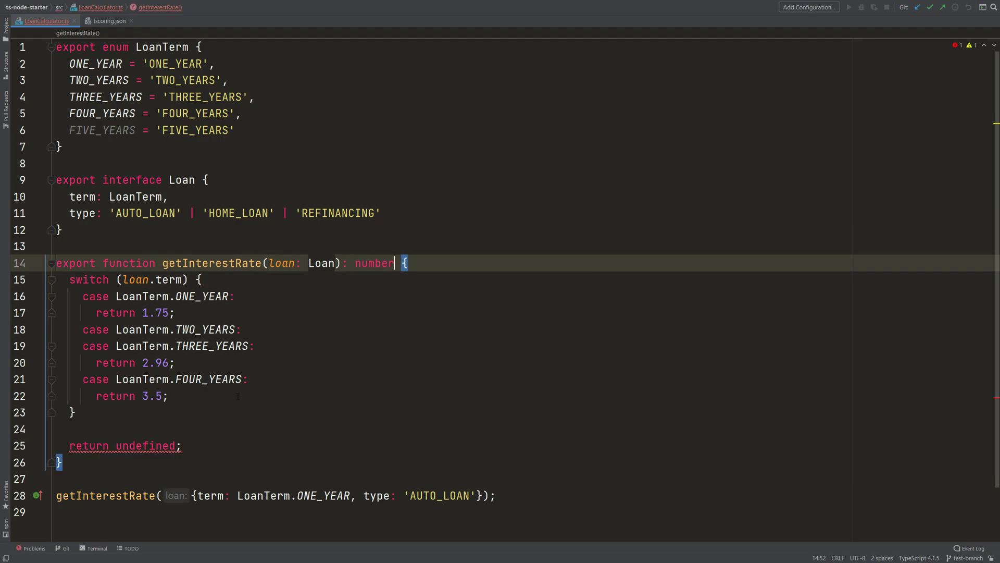
double_click(143, 446)
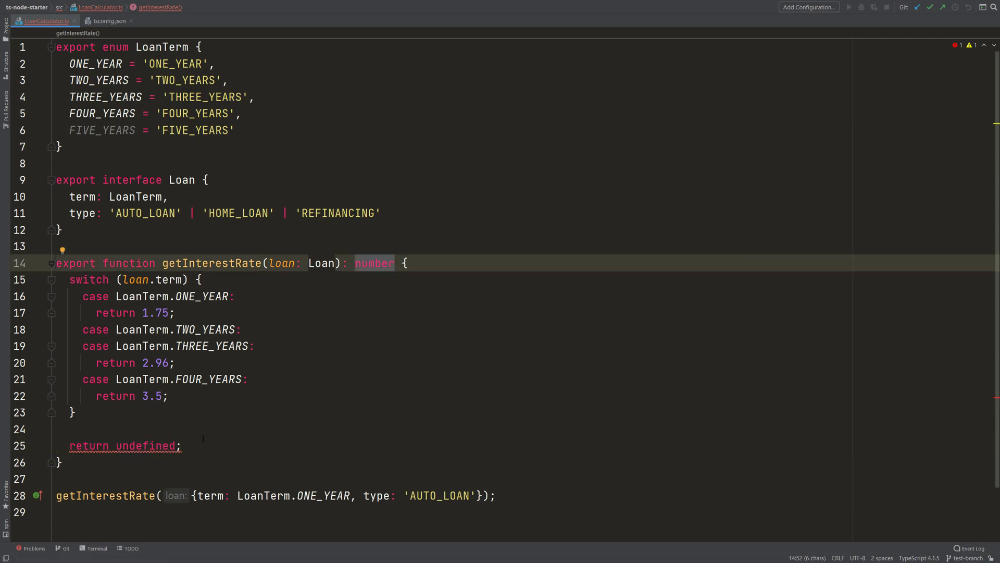
text(5;)
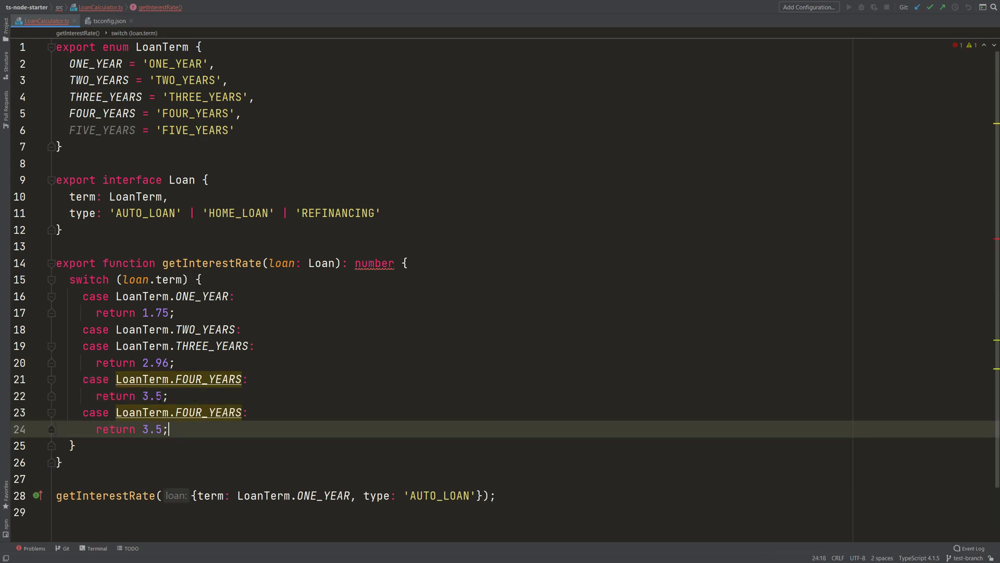
Change the second LoanTerm.FOUR_YEARS case to FIVE_YEARS with return value 5.
text(F)
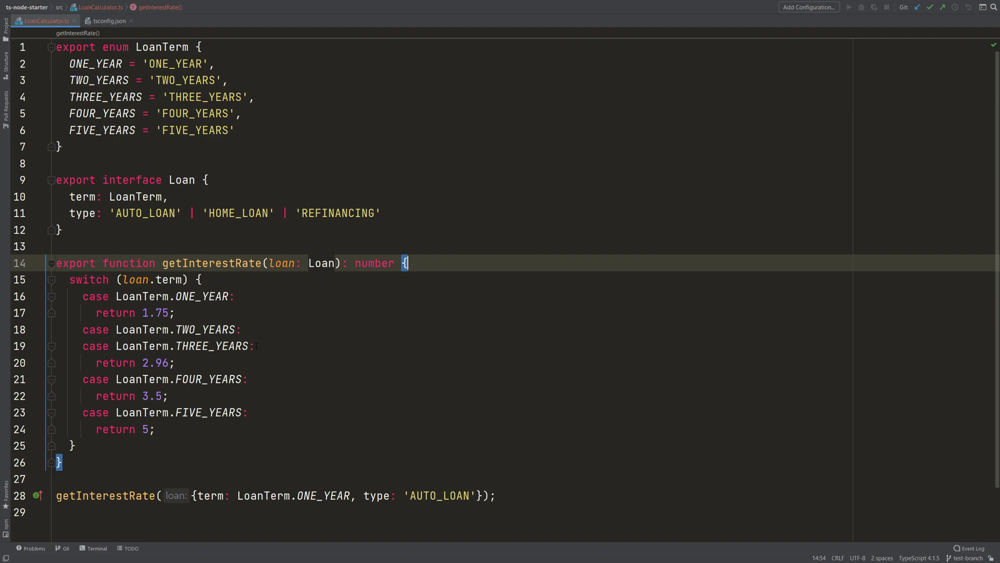
mouse_move(211, 262)
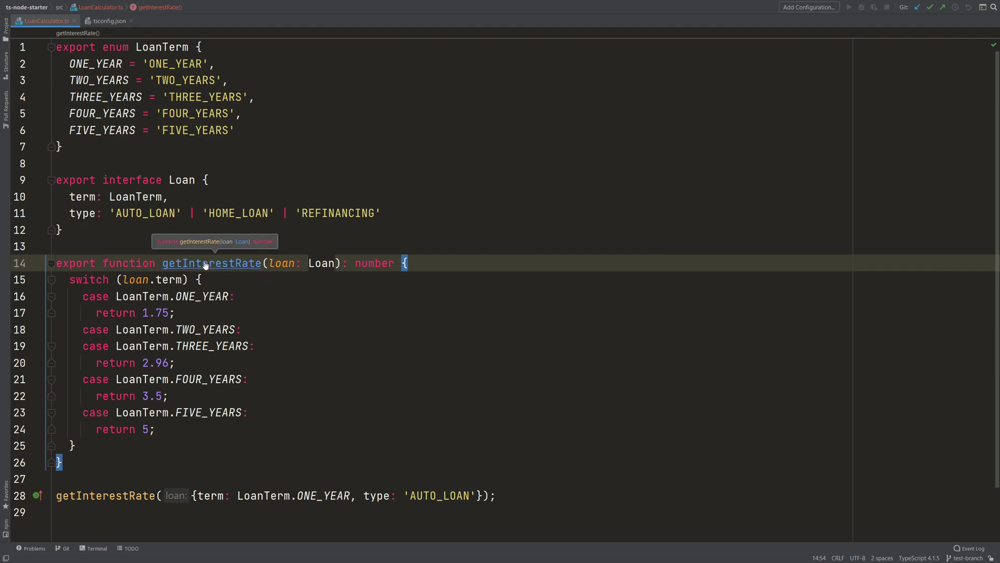
mouse_move(253, 245)
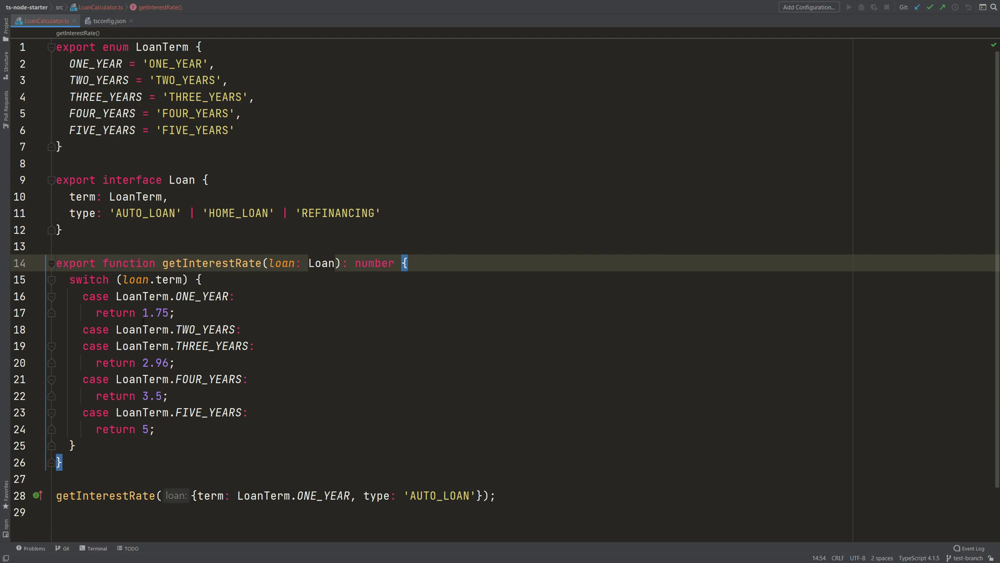
Swap ': number' for the inferred union 1.75 | 2.96 | 3.5 | 5 via the type hint.
click(166, 395)
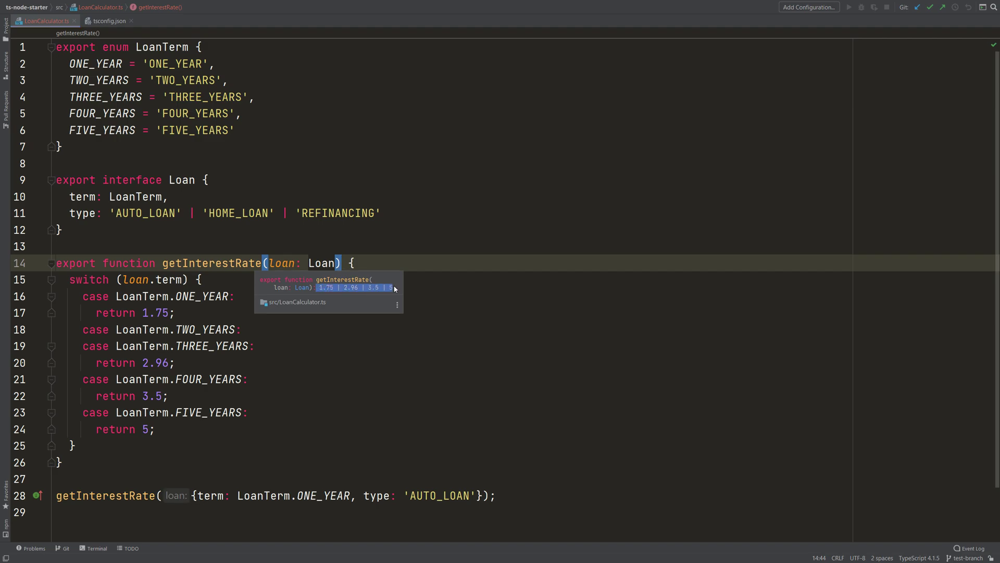
mouse_move(384, 290)
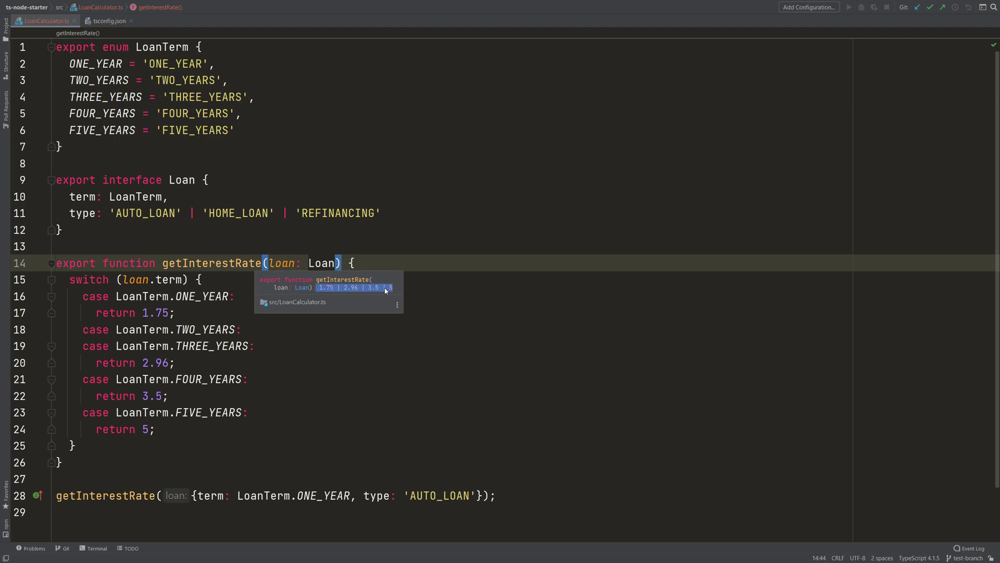
mouse_move(364, 291)
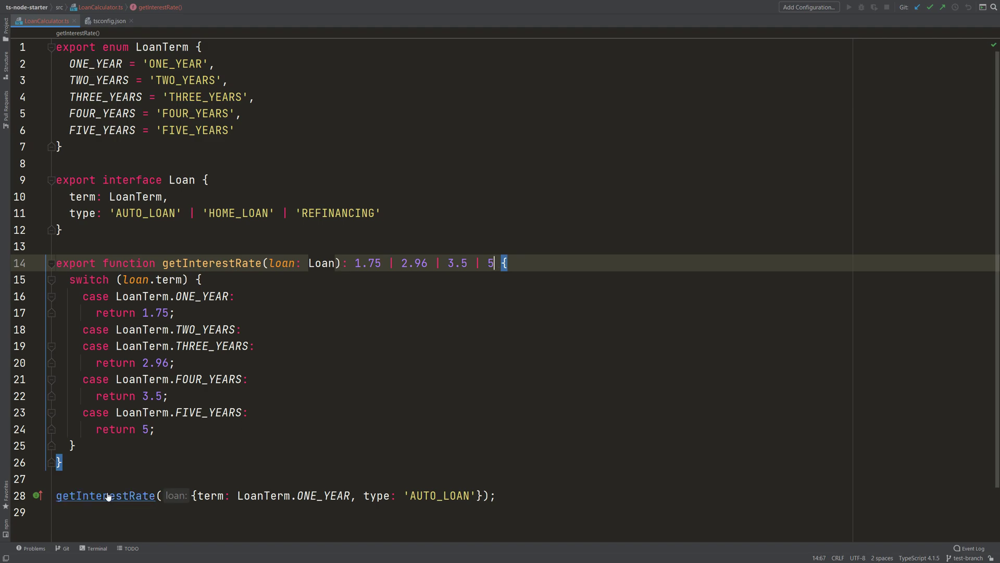
mouse_move(106, 496)
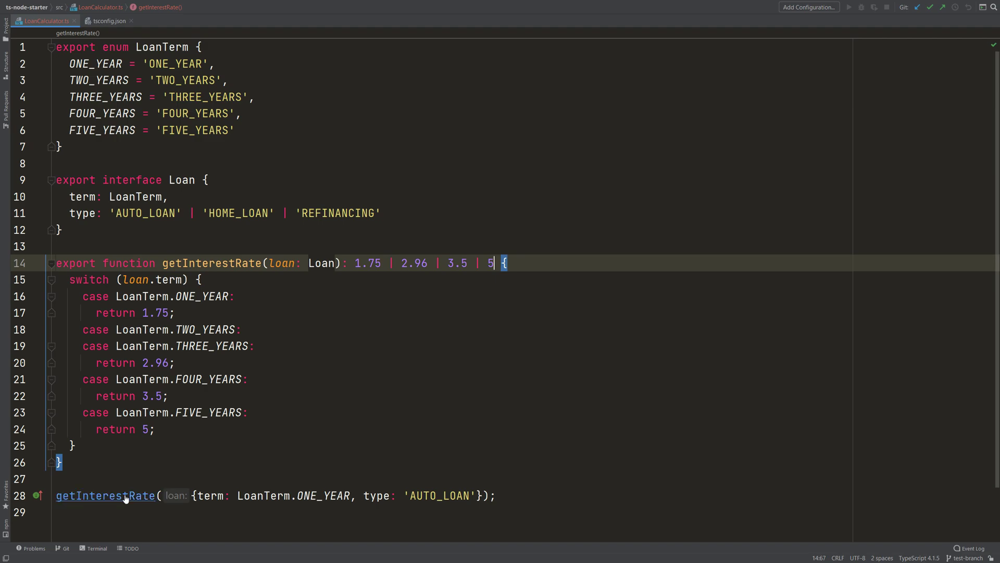
mouse_move(106, 496)
text(const )
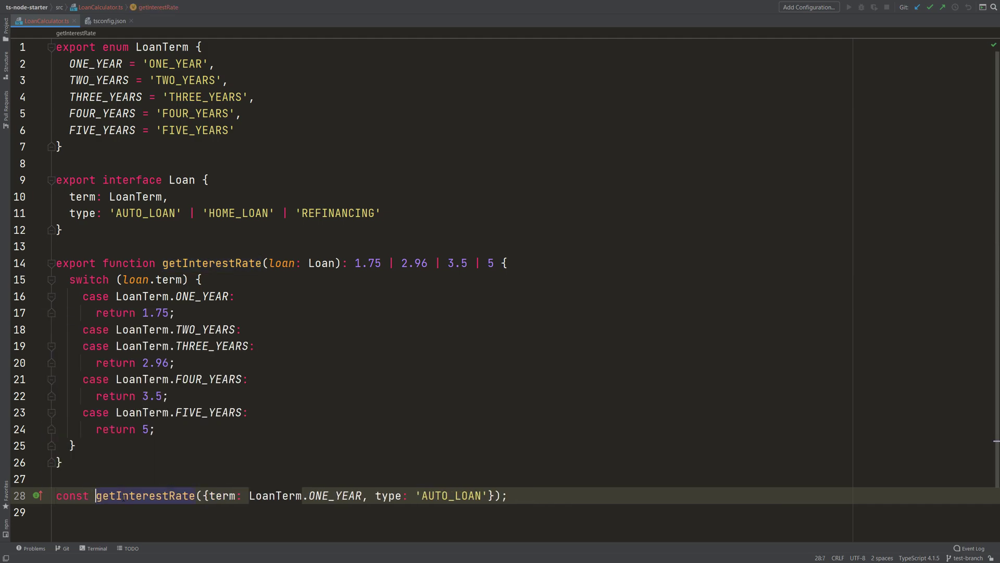
Complete the line 28 constant name as interestRate to hold getInterestRate's result.
text(interestRate =)
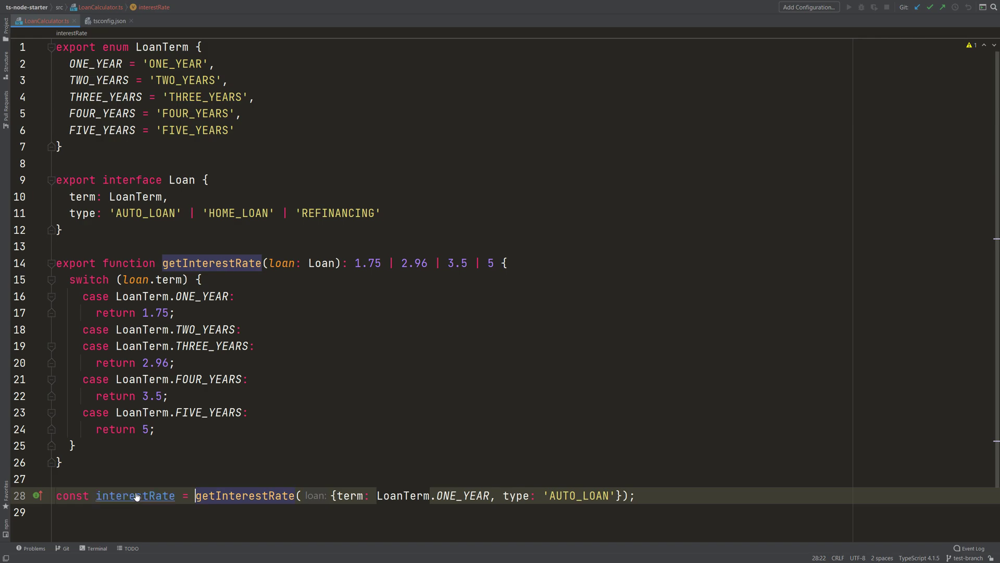
double_click(134, 495)
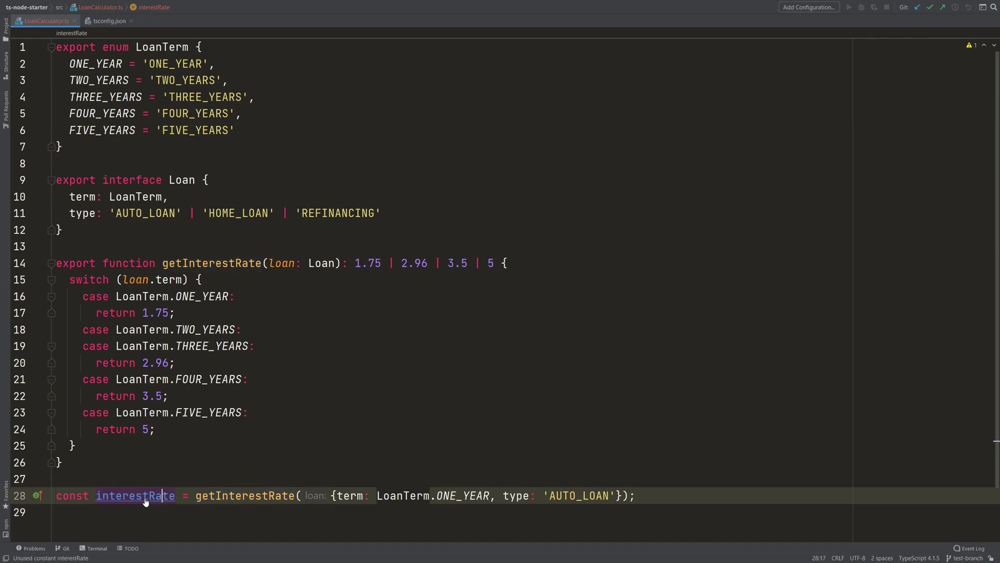
mouse_move(151, 495)
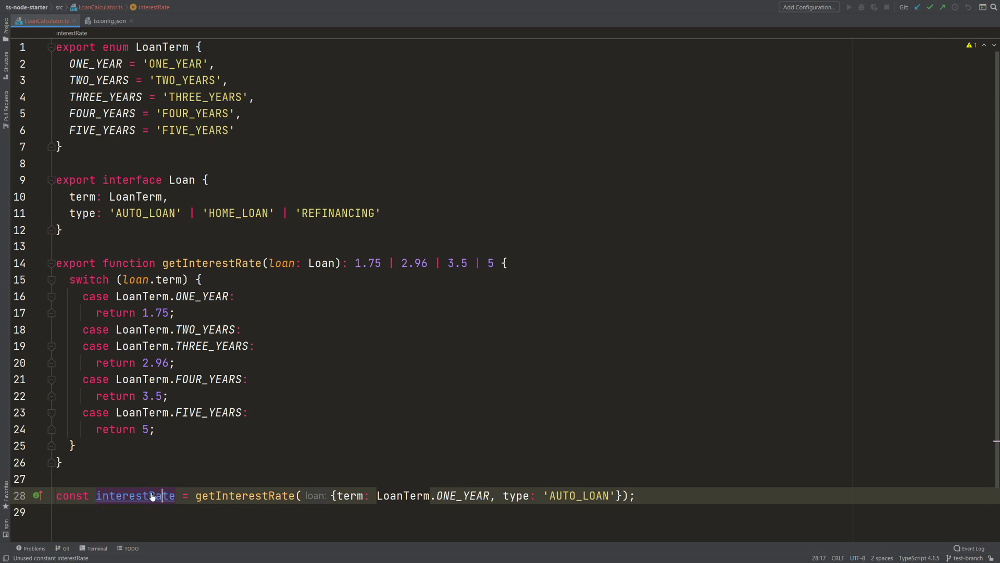
mouse_move(134, 495)
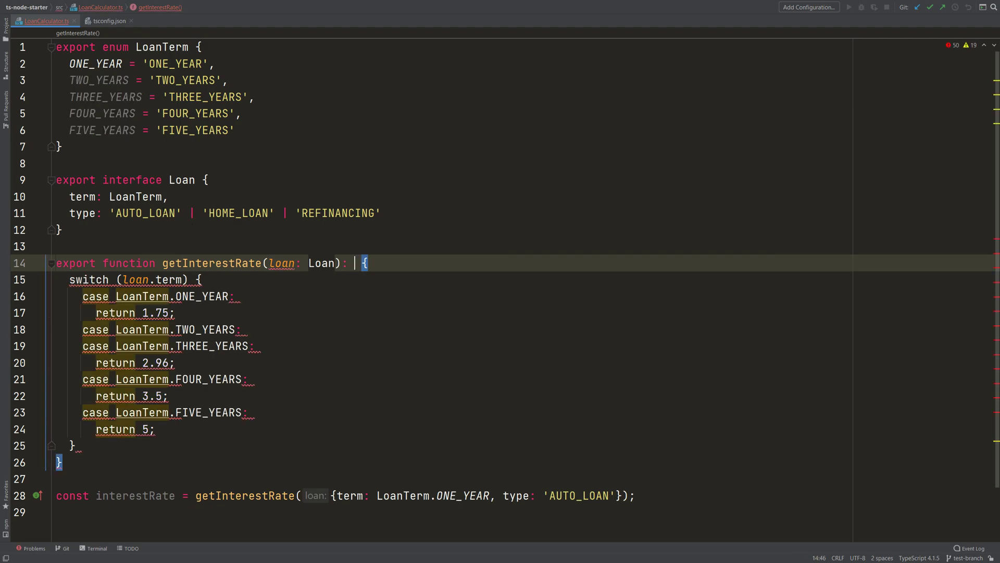
Declare 'export type InterestRate = 1.75 | 2.96 | 3.5 | 5;' and use it as getInterestRate's return type.
key(enter)
text(export )
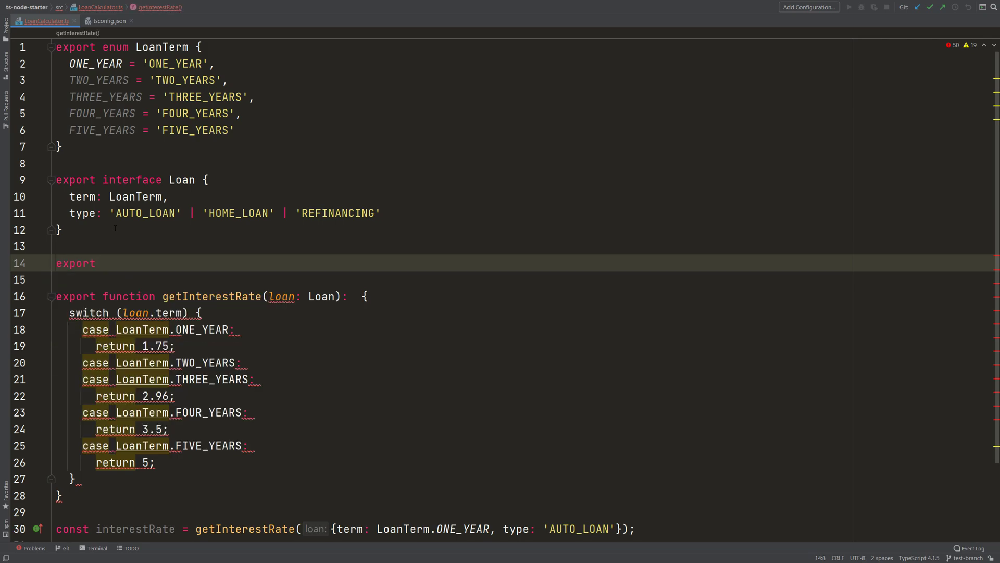
text(type)
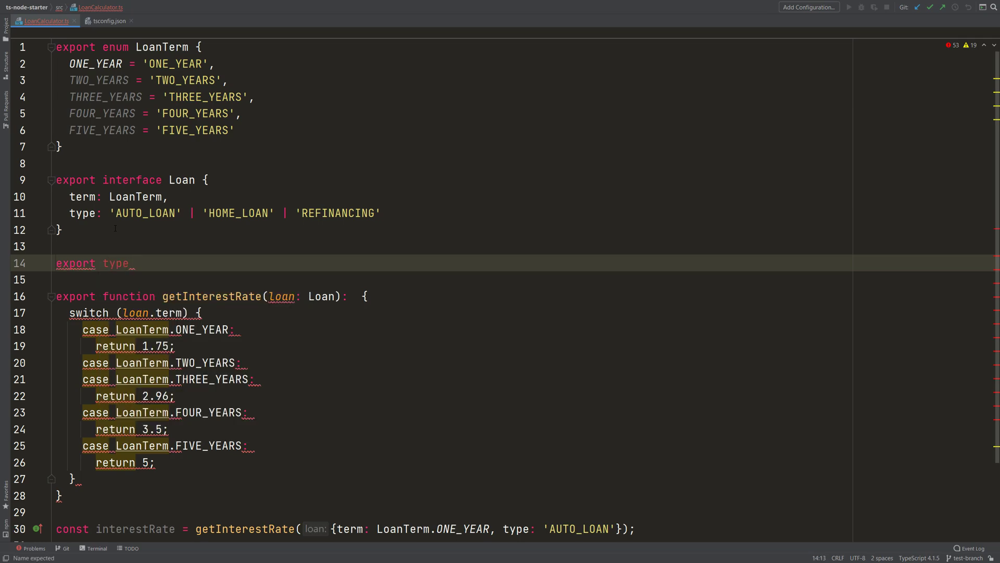
text(Inter)
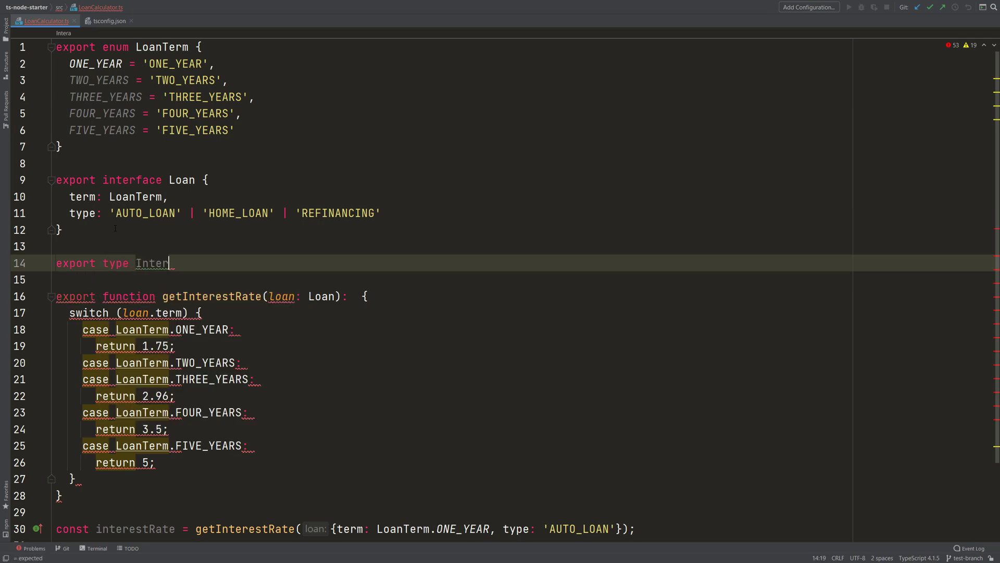
text(est)
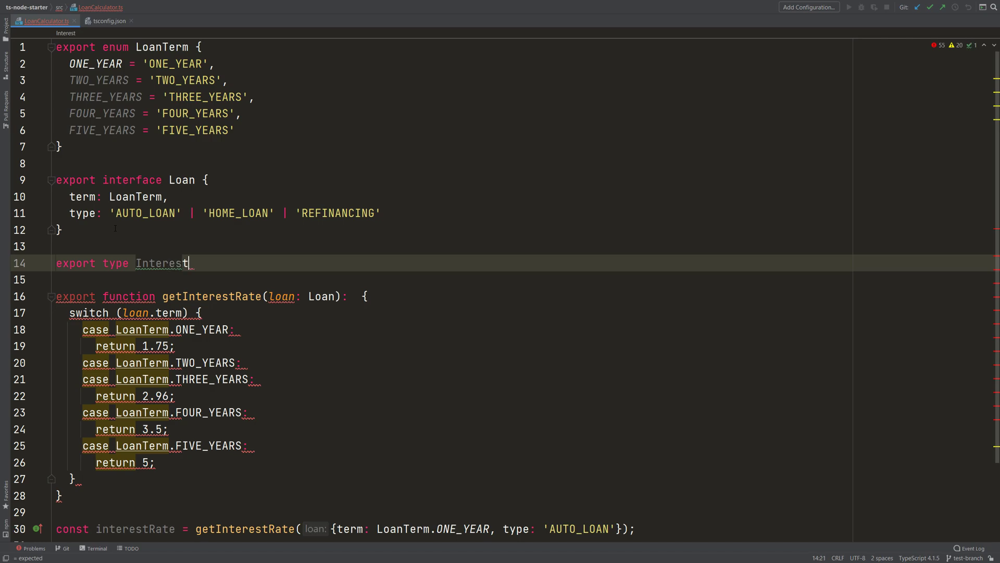
text(Rate =)
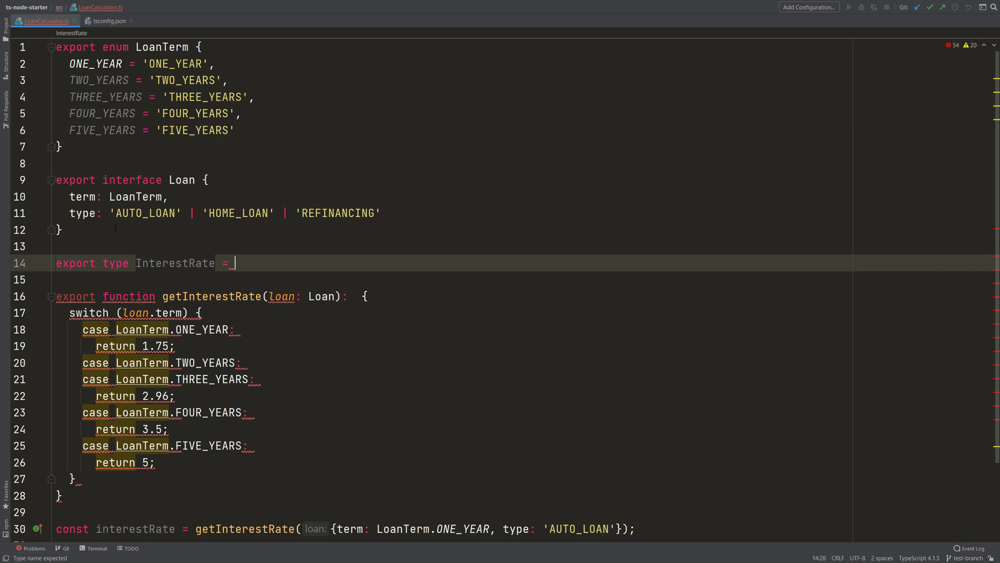
text(1.75 | 2.96 | 3.5 | 5;)
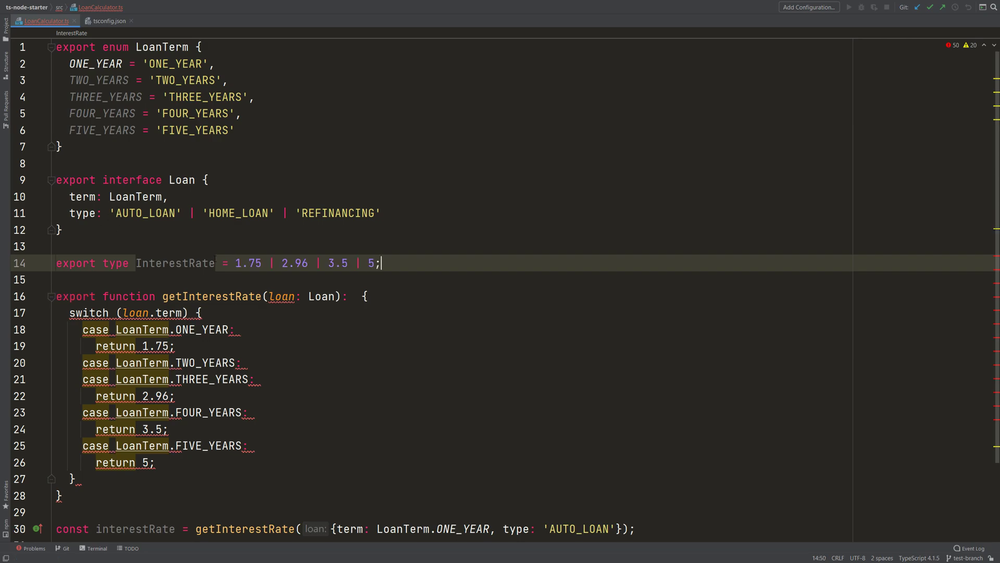
double_click(175, 262)
text(InterestRate)
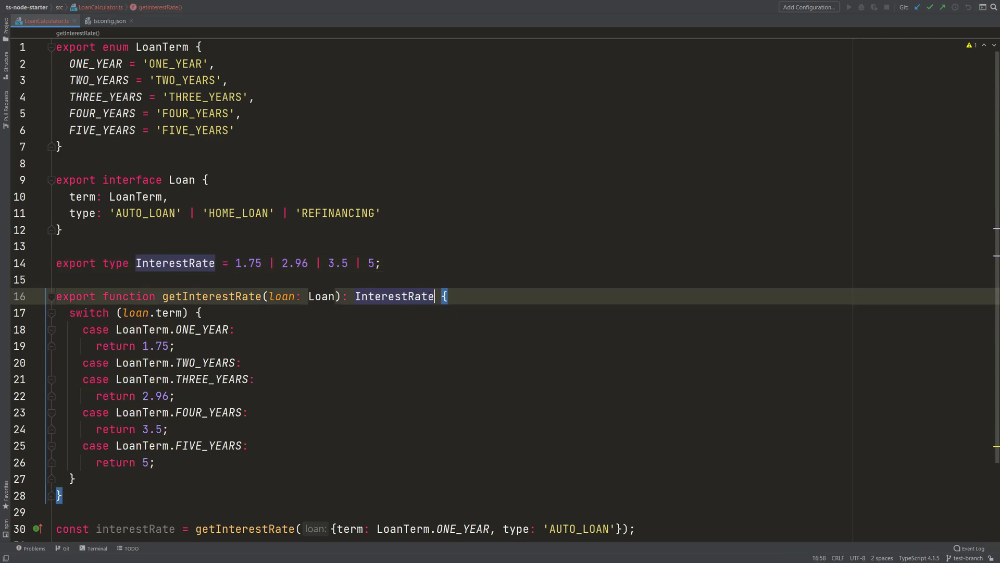
click(173, 296)
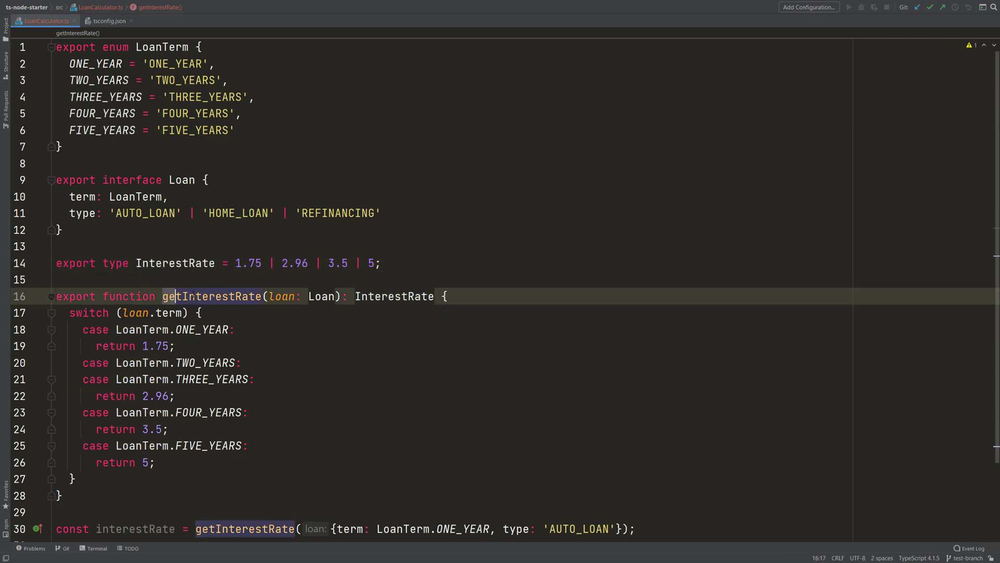